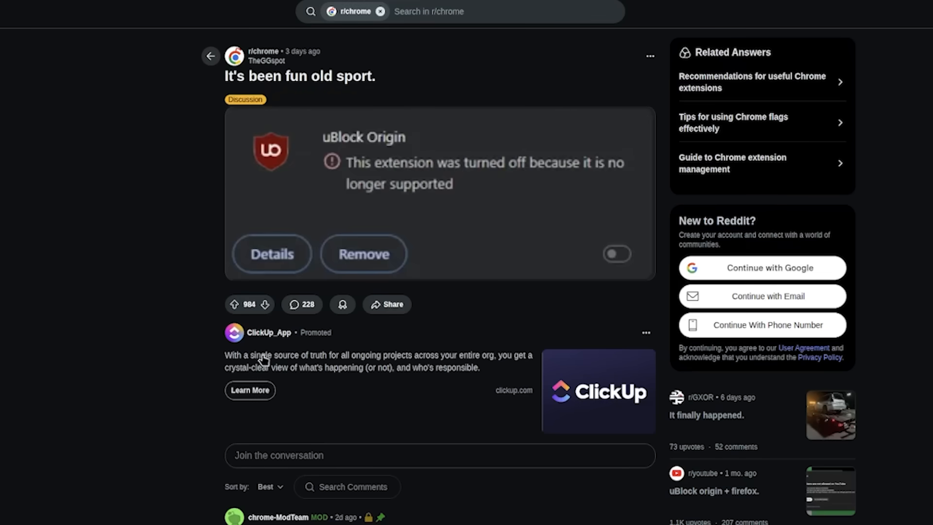
# Scroll the r/chrome comments and highlight the remark that uBlock Origin Lite still works
pyautogui.scroll(-3)
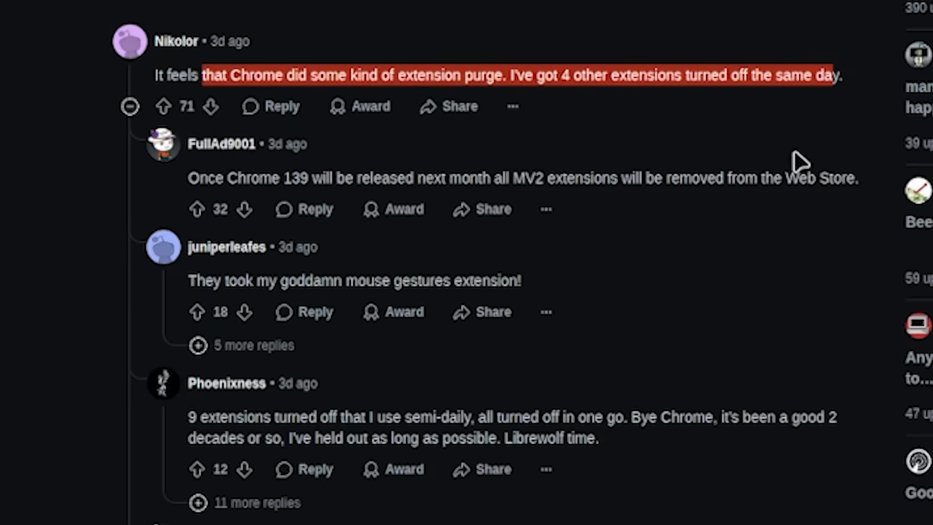
pyautogui.moveTo(785, 173)
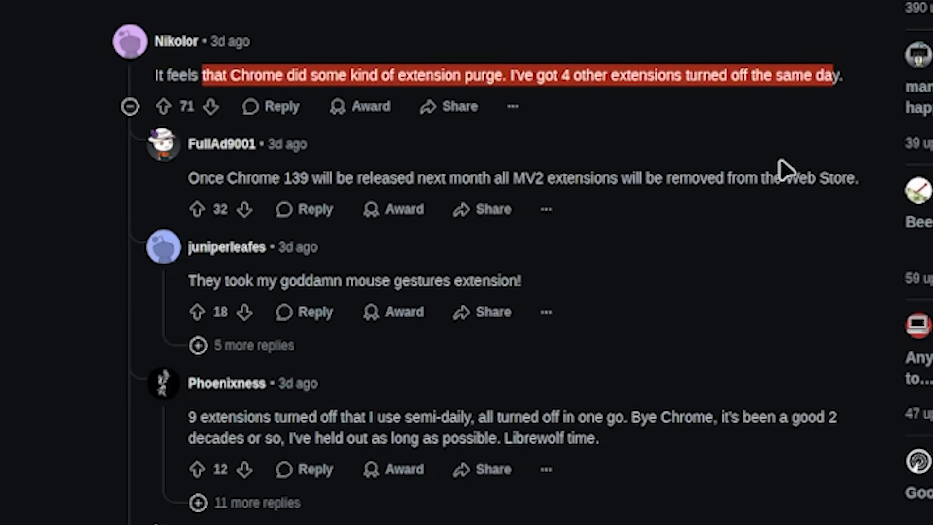
pyautogui.scroll(-3)
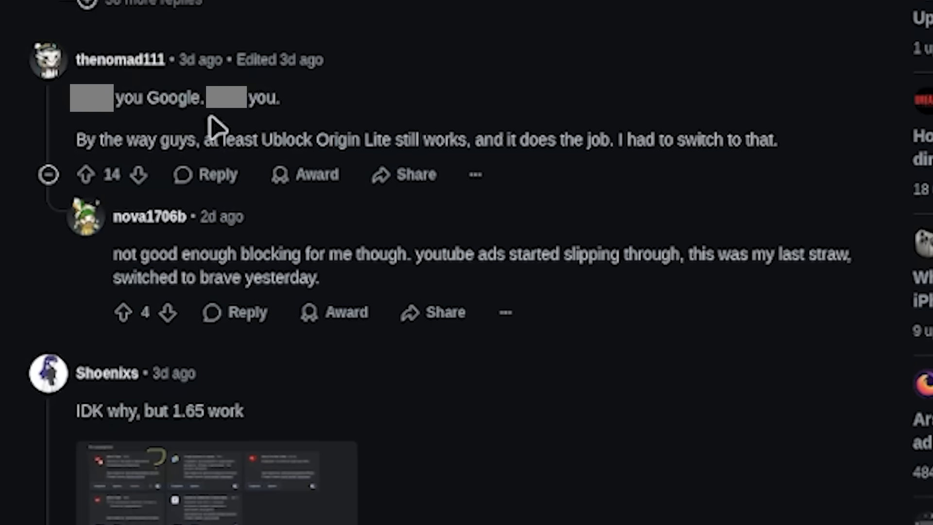
pyautogui.moveTo(256, 140)
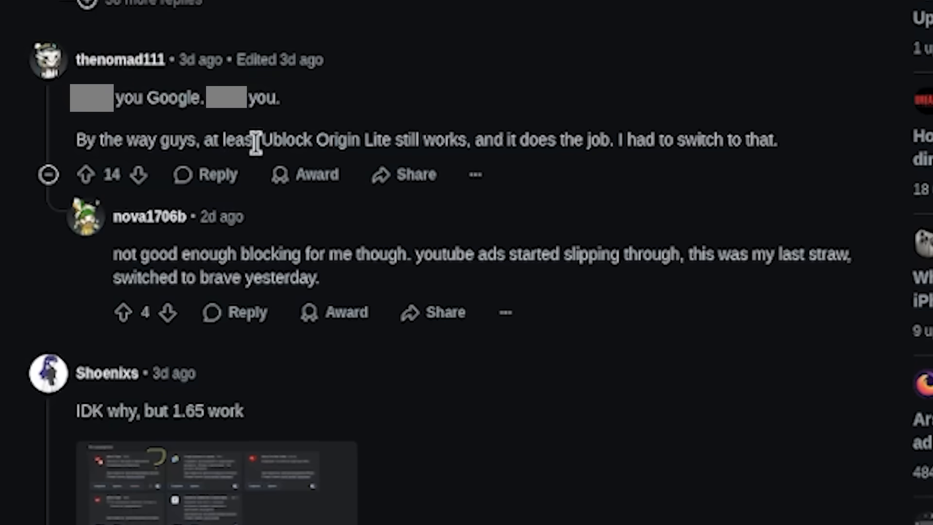
pyautogui.moveTo(254, 140); pyautogui.dragTo(761, 140)
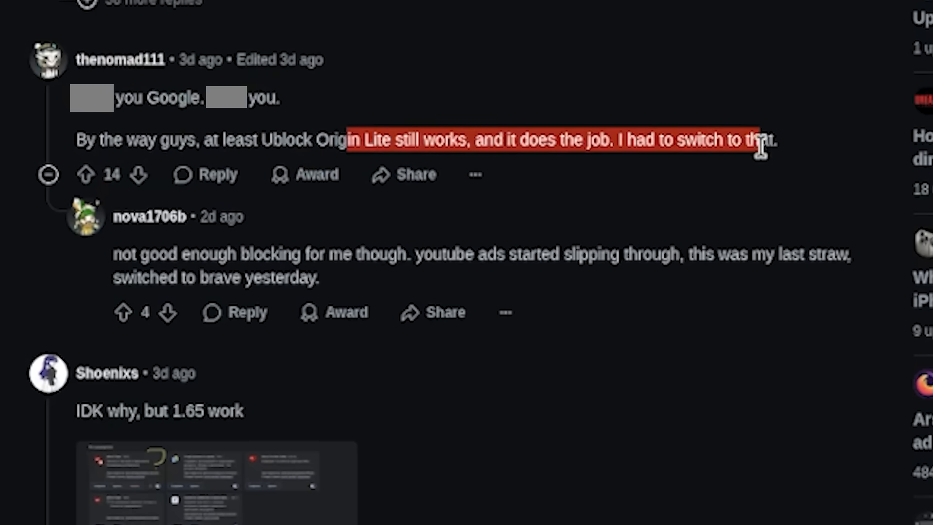
pyautogui.moveTo(517, 291)
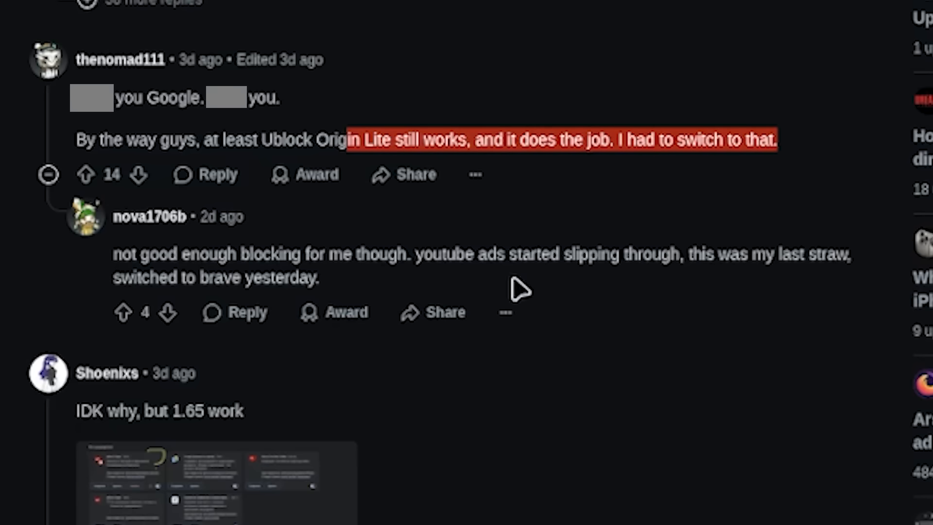
pyautogui.moveTo(319, 278)
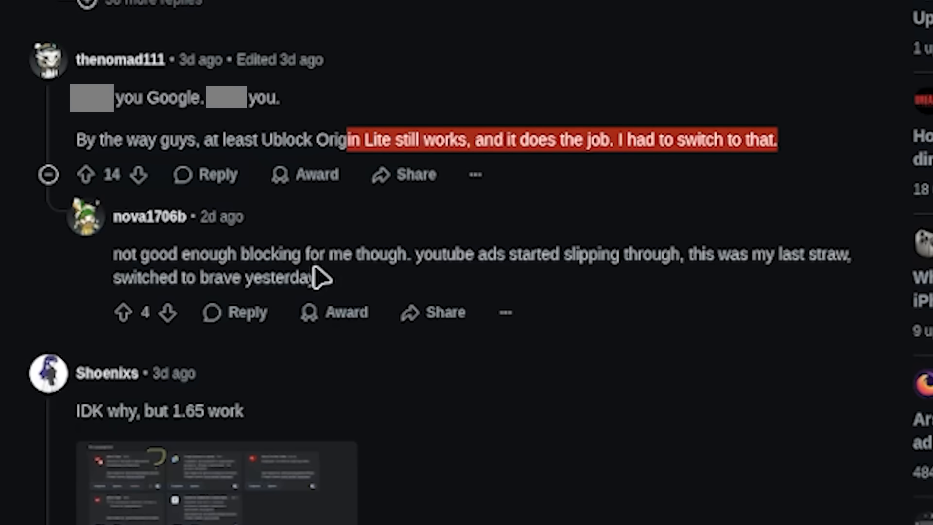
pyautogui.moveTo(488, 232)
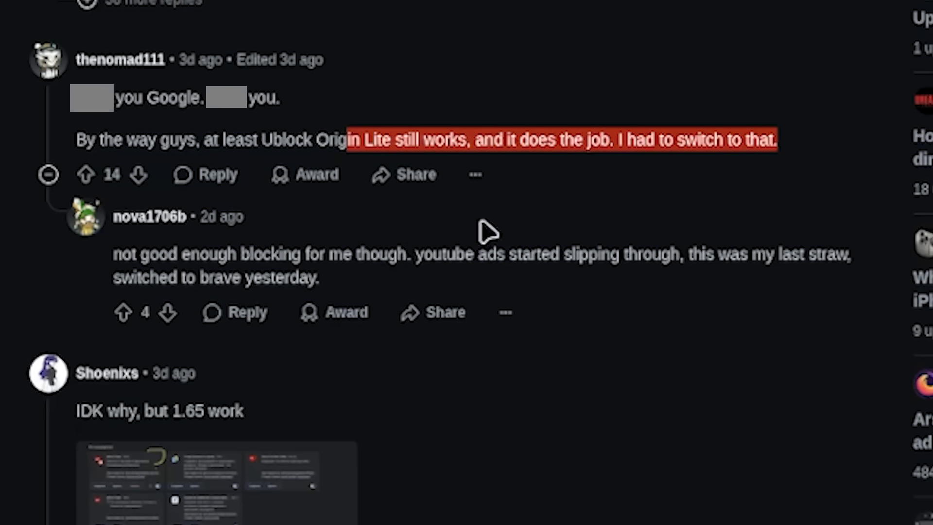
pyautogui.moveTo(517, 214)
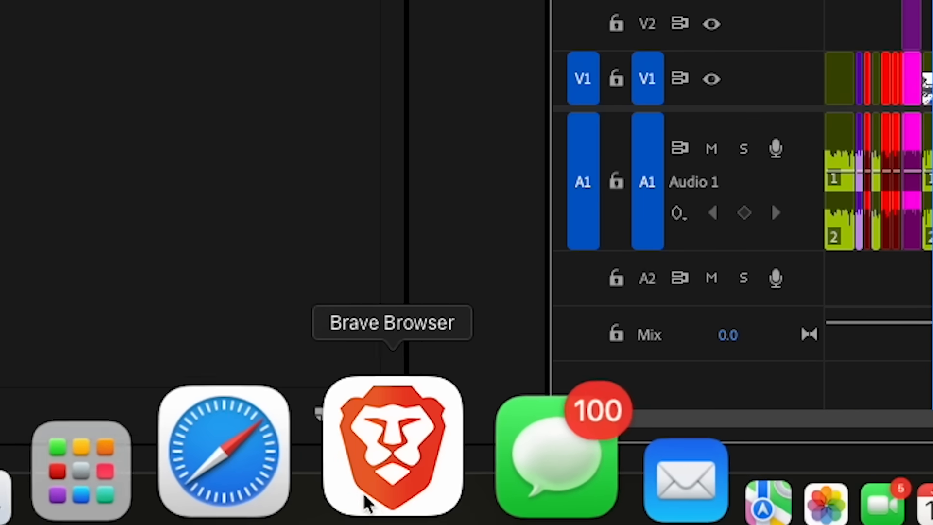
# Bring Brave Browser to the front from the Dock
pyautogui.click(392, 446)
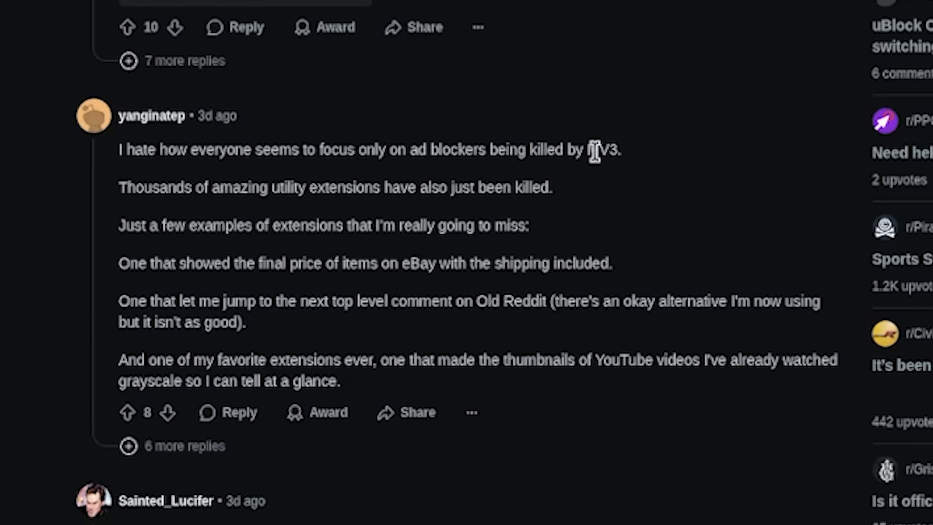
pyautogui.moveTo(592, 149)
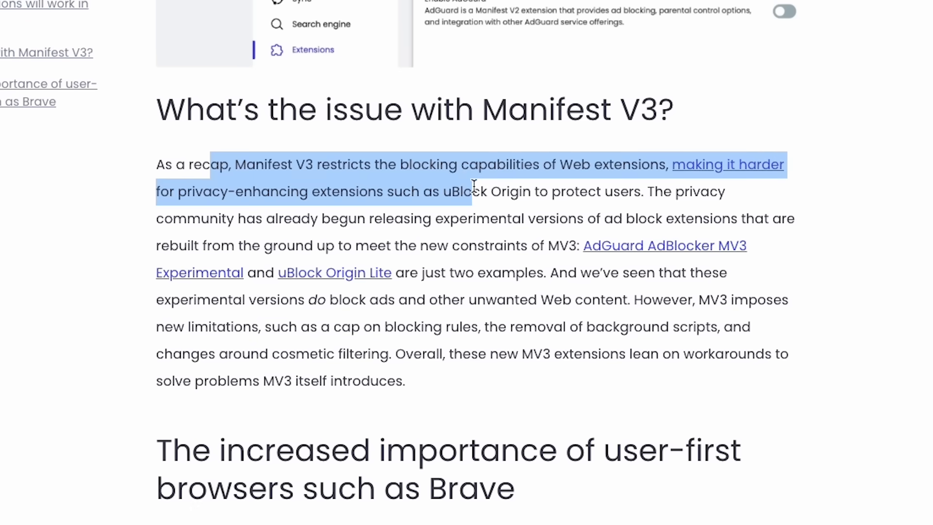
# Highlight the Manifest V3 blocking sentence and the list of MV3 limitations through cosmetic filtering
pyautogui.moveTo(469, 191); pyautogui.dragTo(641, 191)
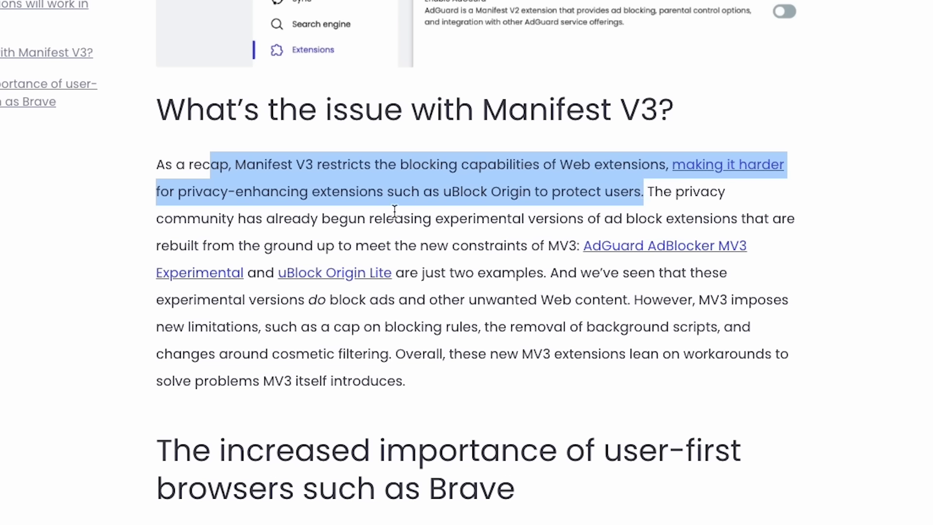
pyautogui.moveTo(525, 235)
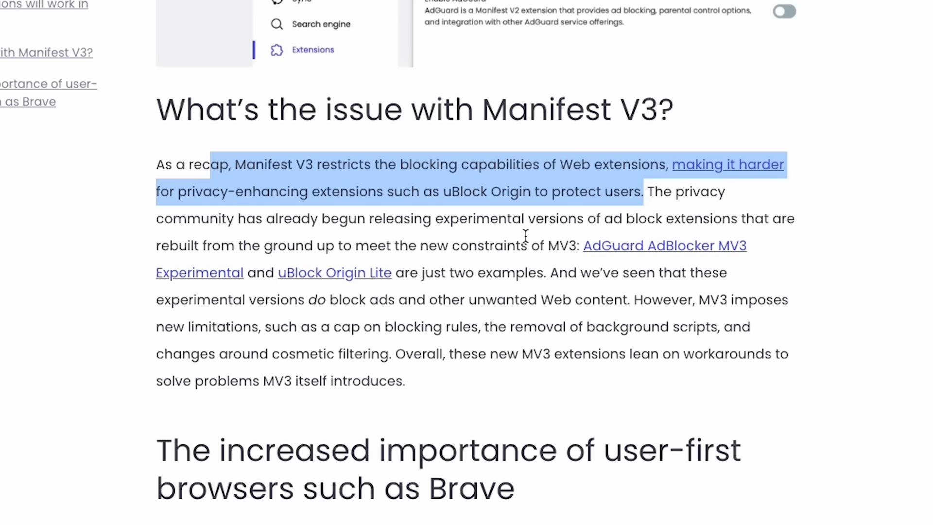
pyautogui.moveTo(412, 293)
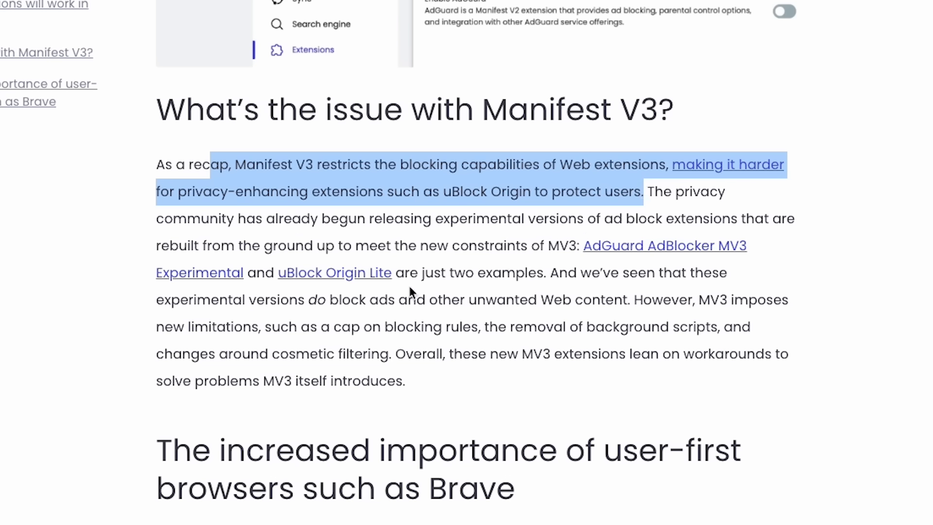
pyautogui.moveTo(263, 306)
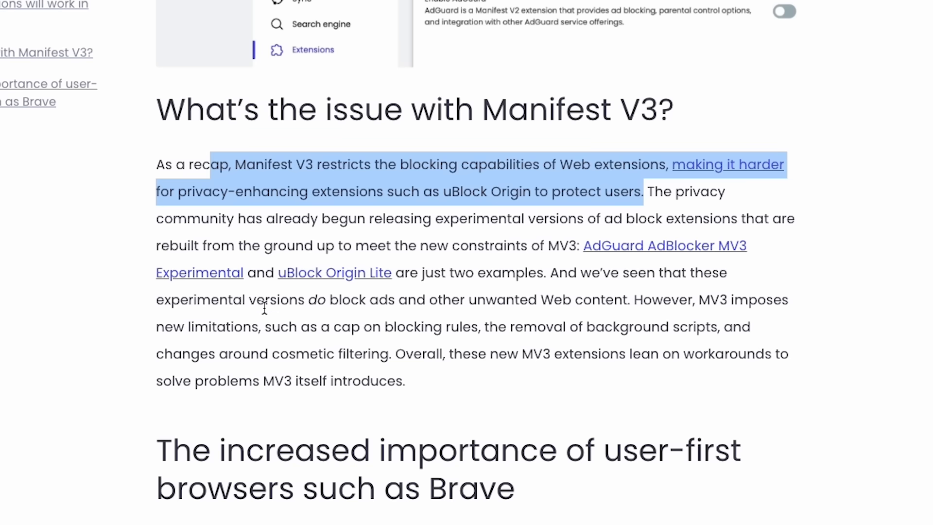
pyautogui.moveTo(674, 319)
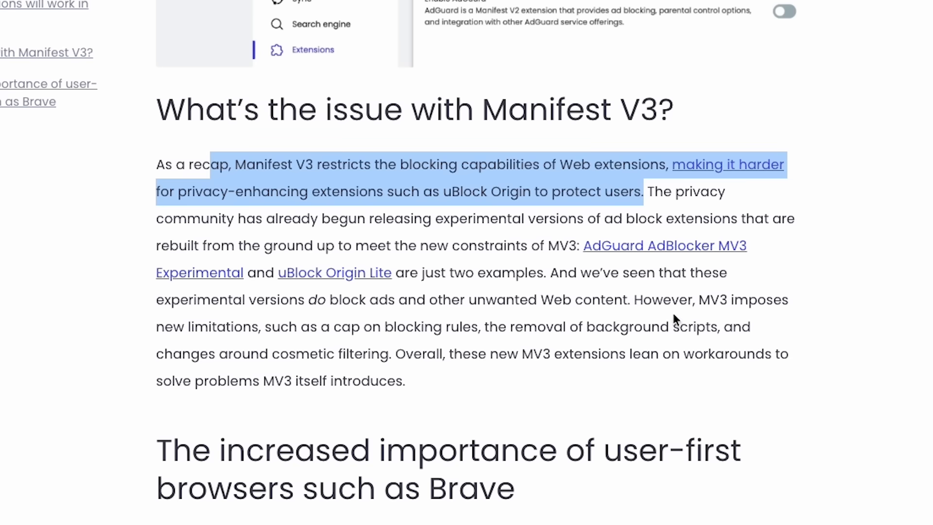
pyautogui.moveTo(195, 325); pyautogui.dragTo(583, 326)
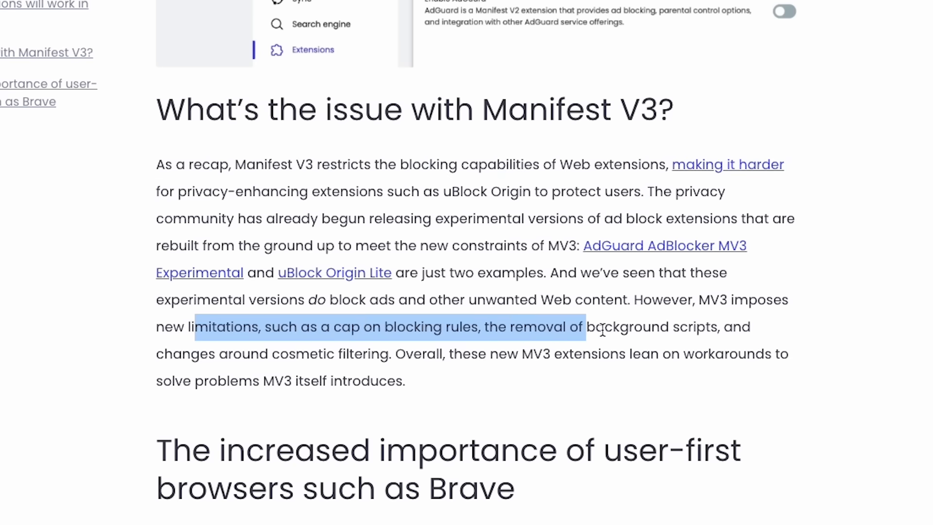
pyautogui.moveTo(586, 326); pyautogui.dragTo(394, 353)
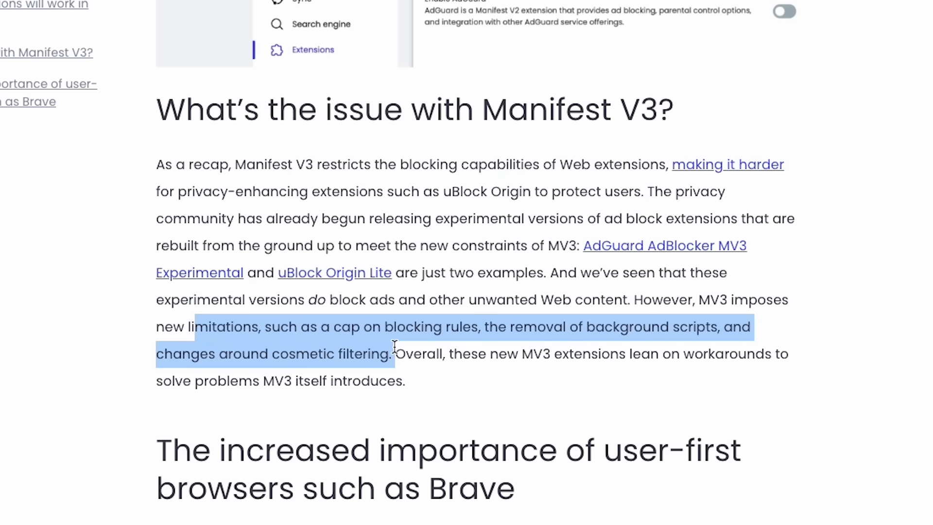
pyautogui.moveTo(393, 346); pyautogui.dragTo(668, 376)
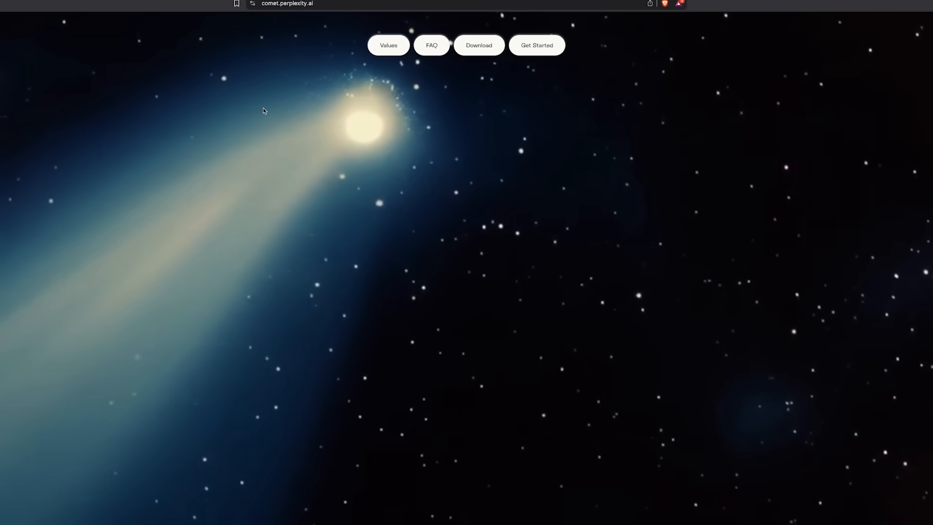
# Scroll down the comet.perplexity.ai landing page
pyautogui.scroll(-3)
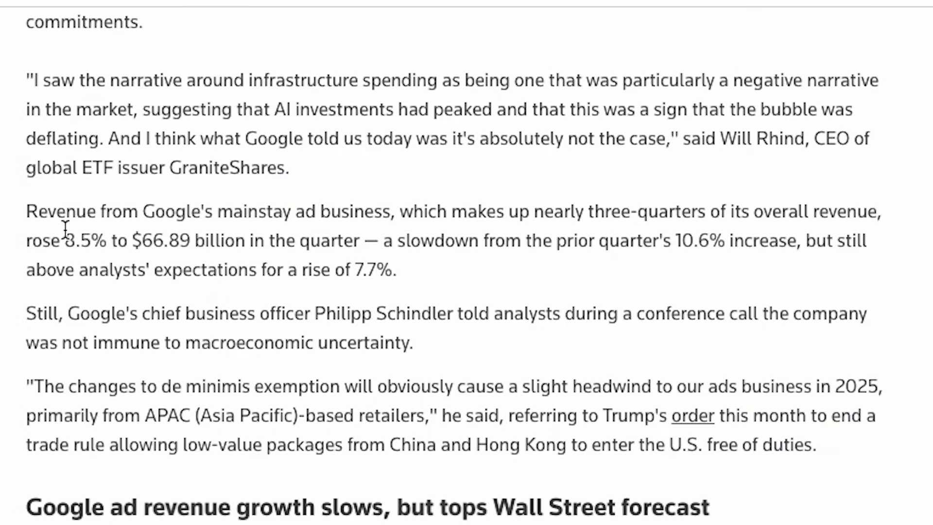
# Highlight the Reuters paragraph on Google's ad revenue rising 8.5% to $66.89 billion
pyautogui.moveTo(25, 211); pyautogui.dragTo(528, 211)
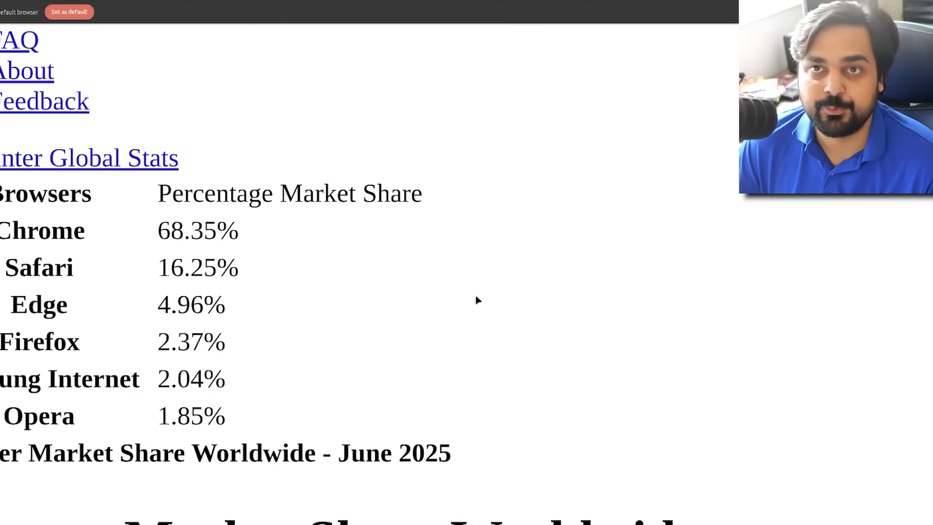
pyautogui.moveTo(474, 267)
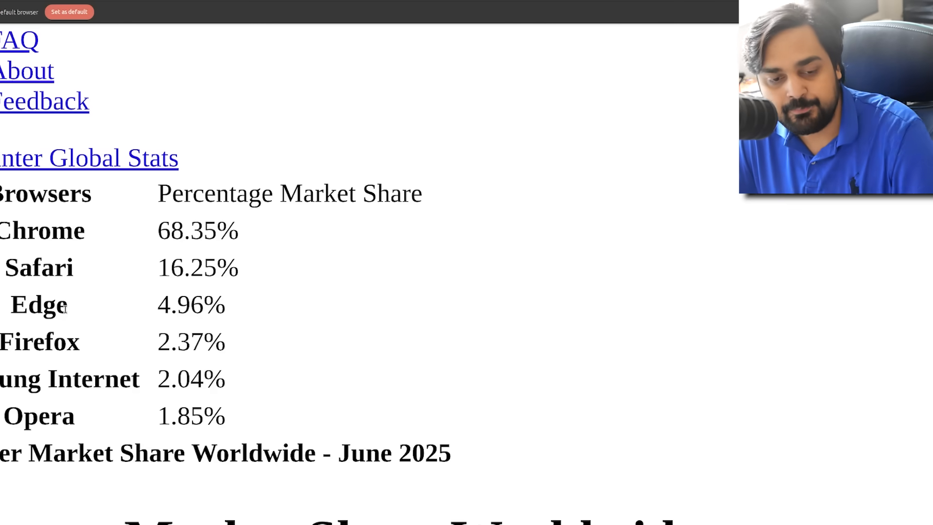
pyautogui.moveTo(119, 358)
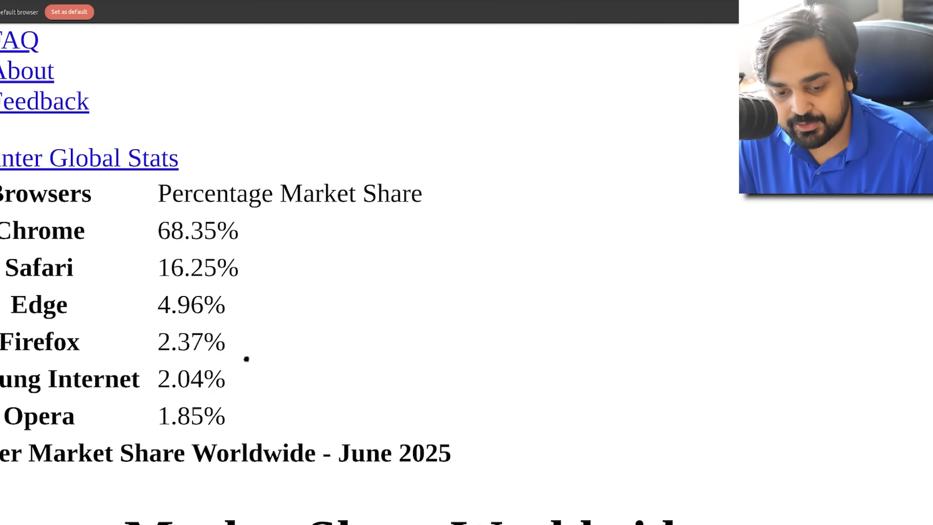
pyautogui.moveTo(123, 349)
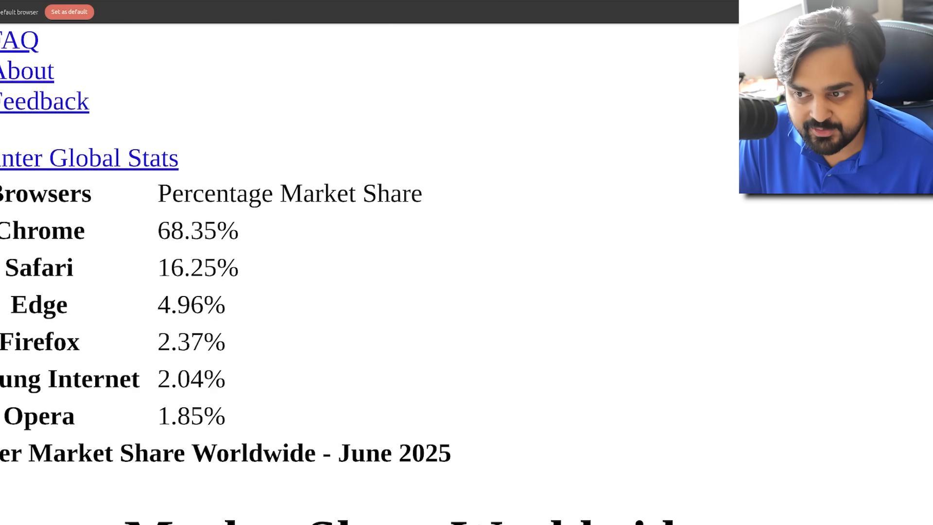
# Enter chrome://version in the address bar after reviewing StatCounter's June 2025 browser shares
pyautogui.write('chrome://version')
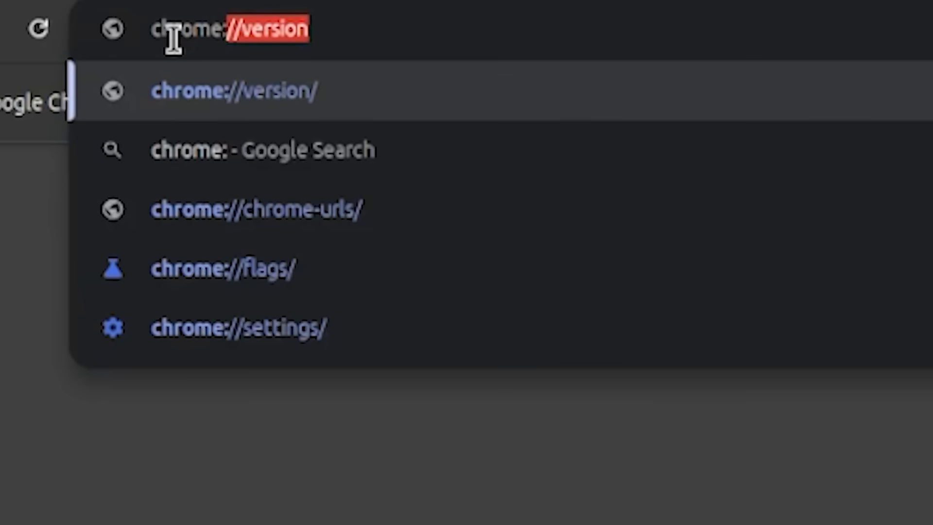
# On chrome://flags, set 'Temporarily unexpire M137 flags' to Enabled
pyautogui.click(223, 267)
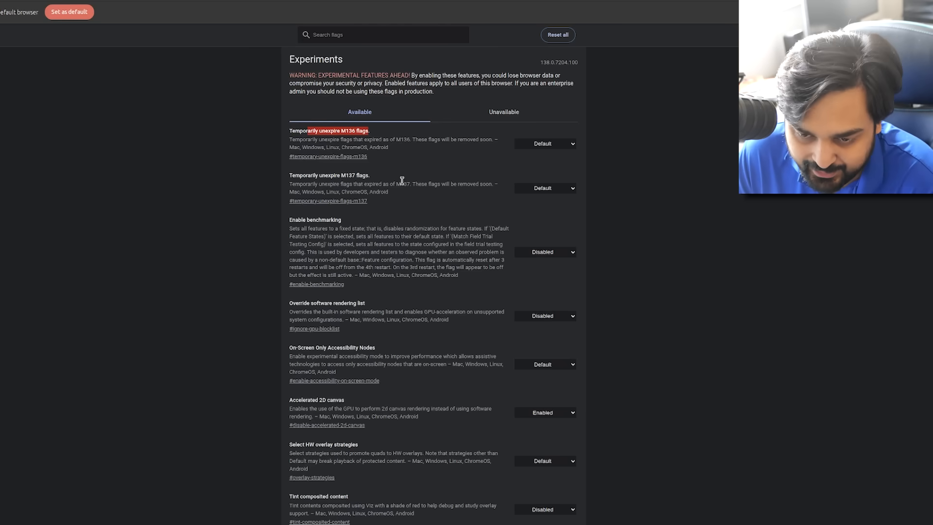
pyautogui.moveTo(453, 206)
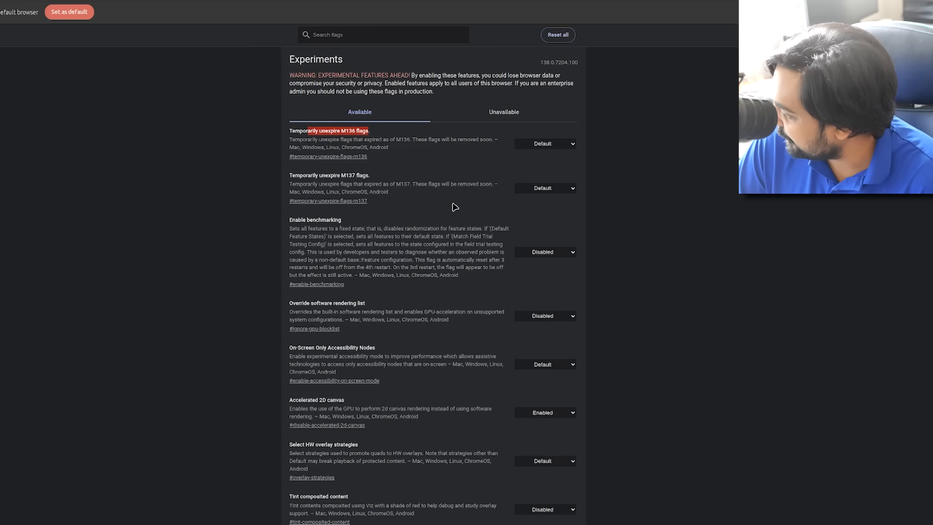
pyautogui.moveTo(308, 114)
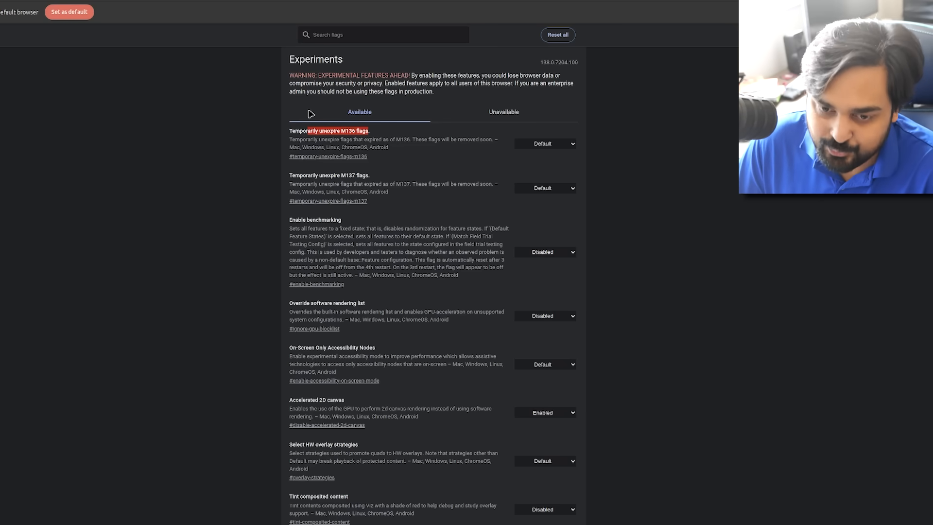
pyautogui.moveTo(396, 151)
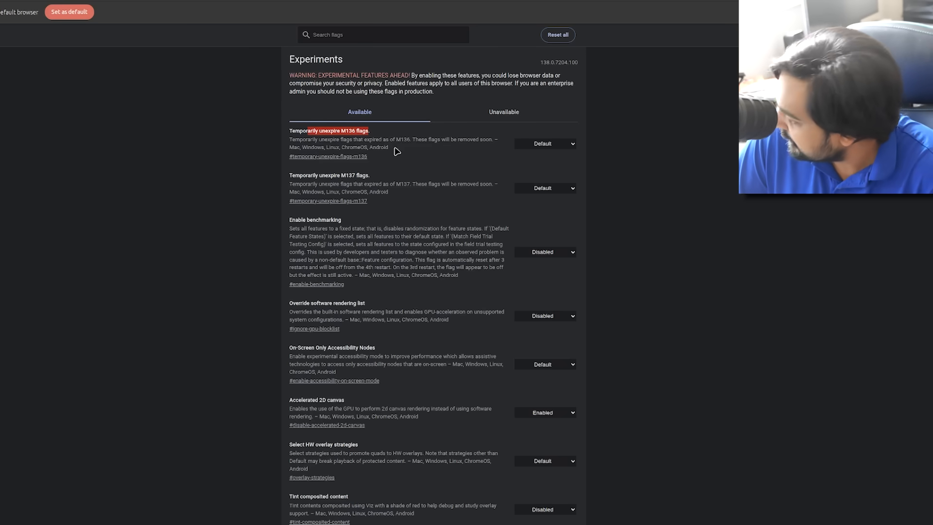
pyautogui.click(544, 188)
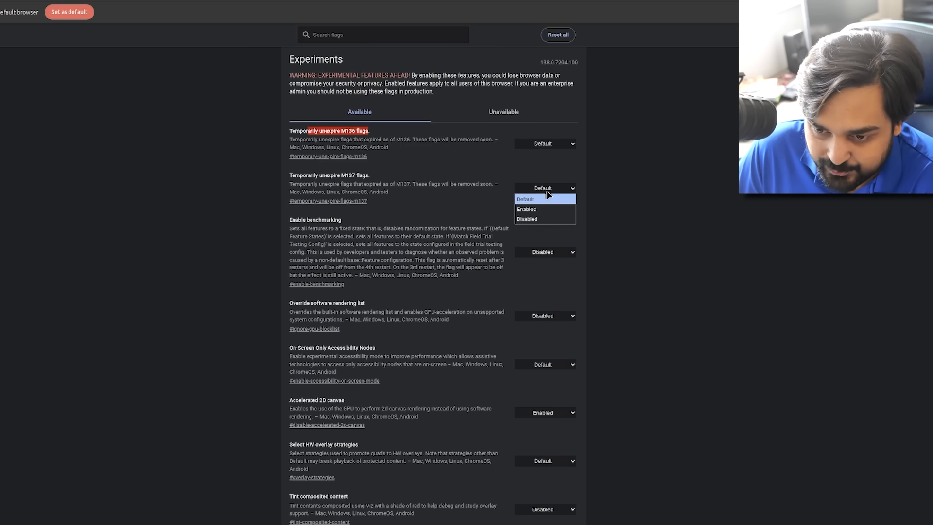
pyautogui.click(526, 209)
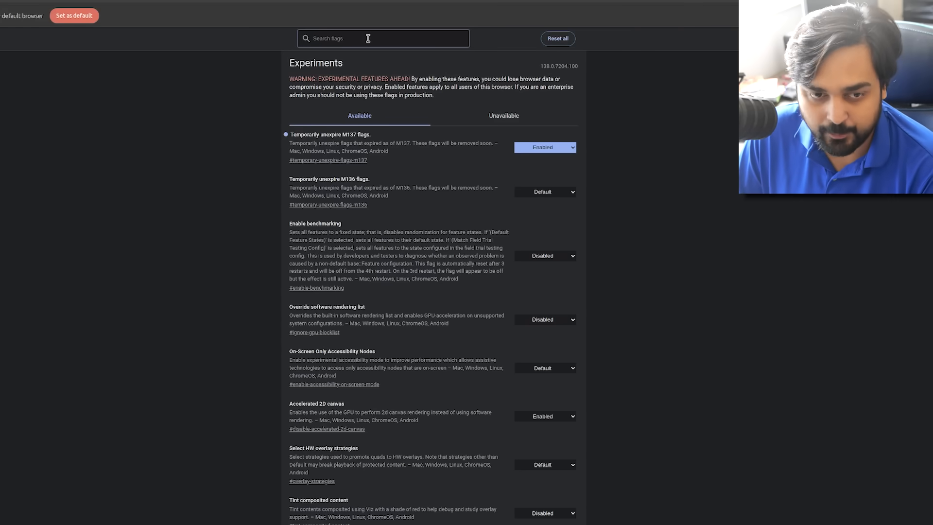
pyautogui.moveTo(421, 135)
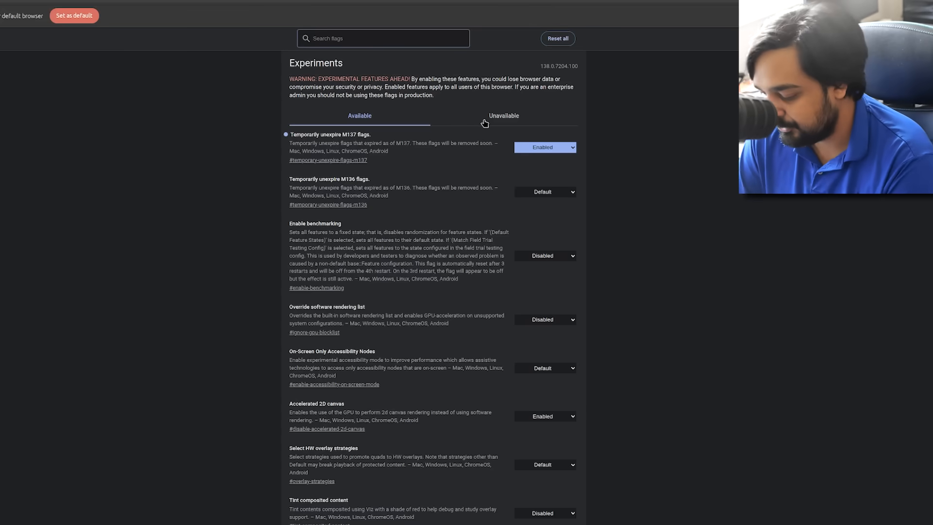
# Filter flags by 'extension' and change the Manifest V2 deprecation flag settings
pyautogui.write('extension mani')
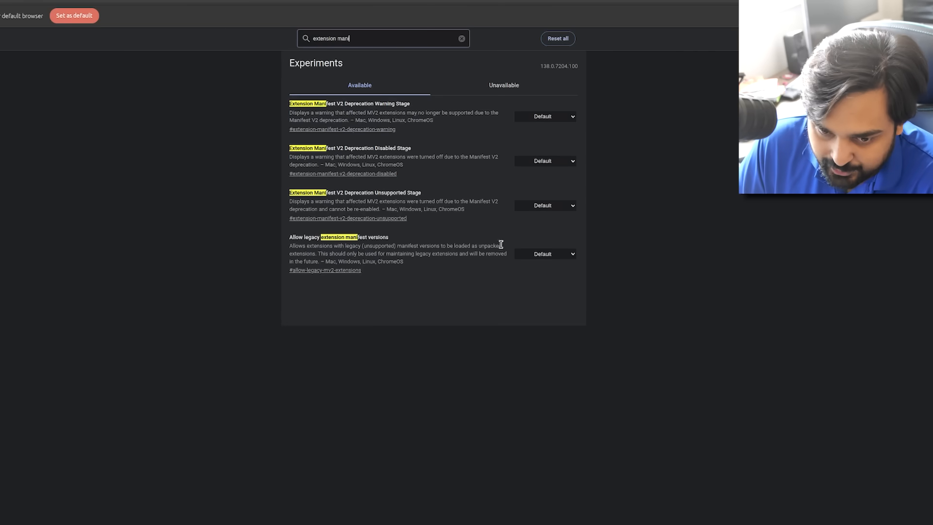
pyautogui.click(543, 254)
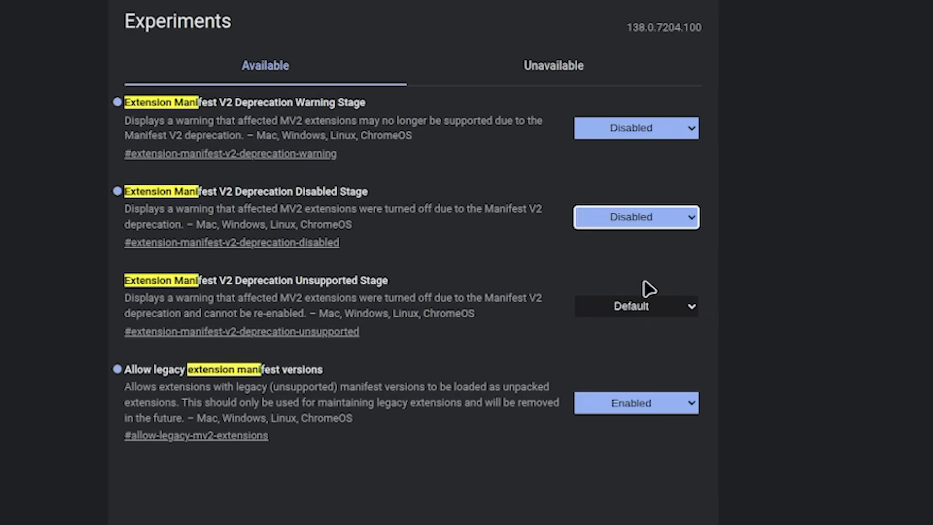
pyautogui.click(635, 306)
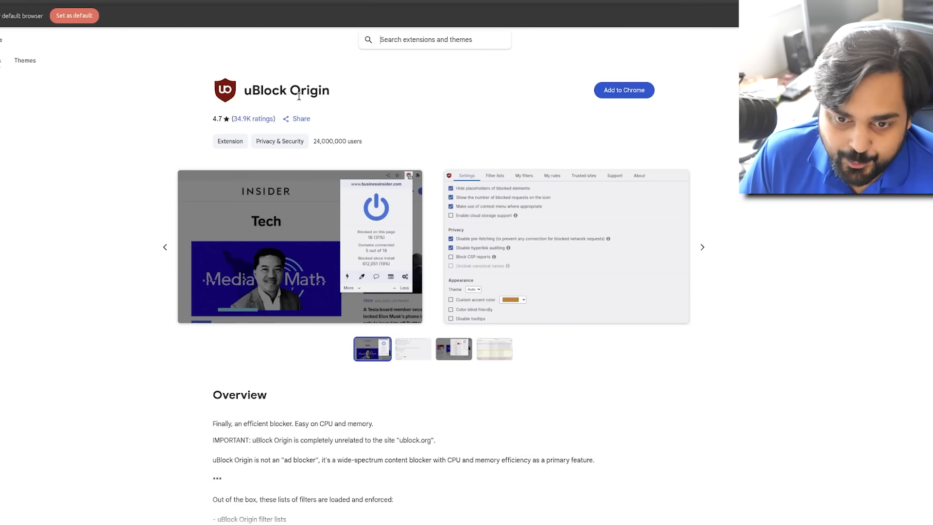
# Show the uBlock Origin listing in the Chrome Web Store
pyautogui.click(623, 90)
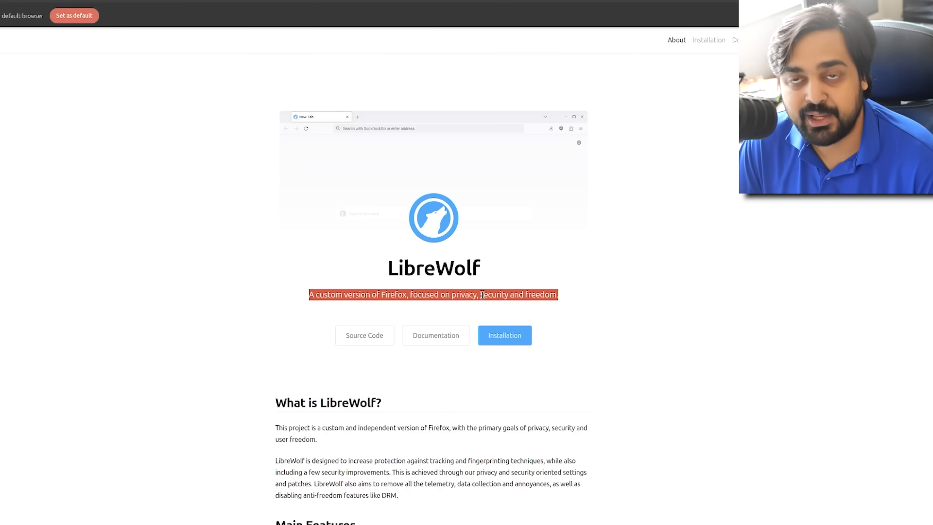
# Scroll through the LibreWolf homepage features and go to the Installation instructions
pyautogui.scroll(-3)
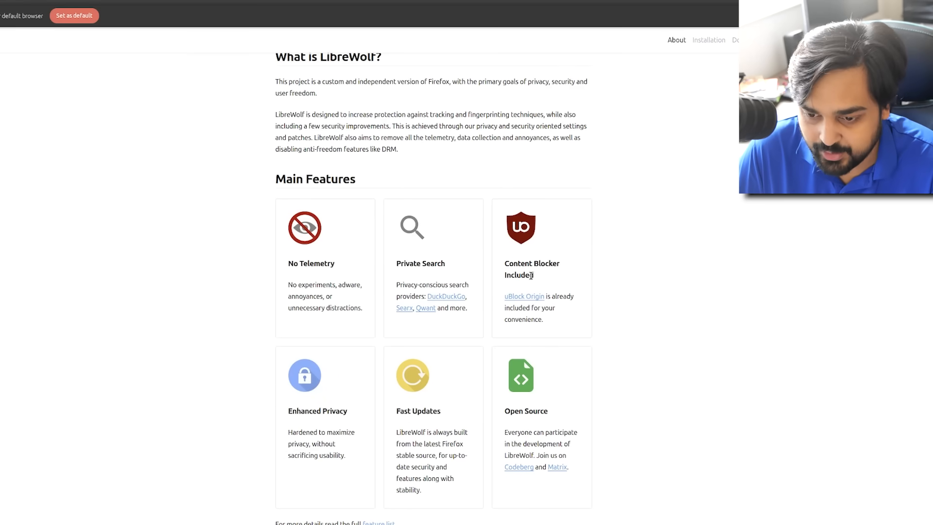
pyautogui.moveTo(321, 442)
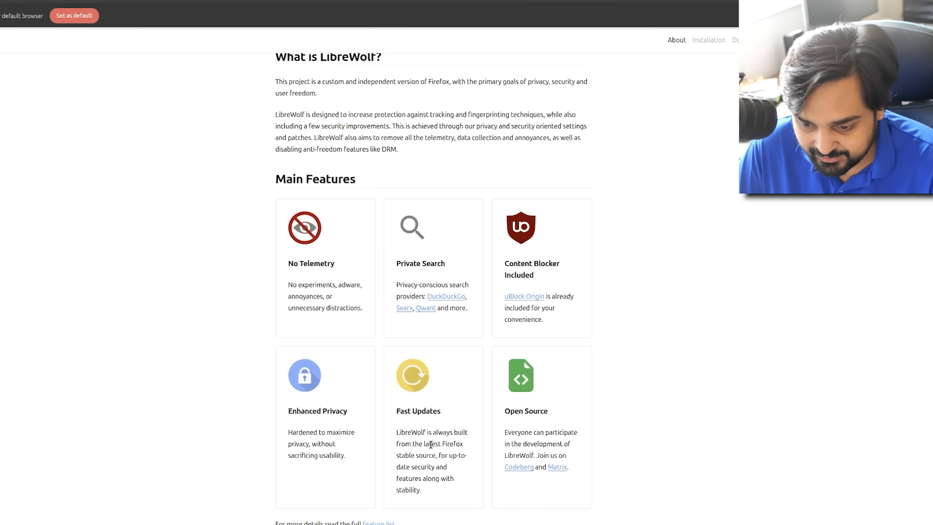
pyautogui.scroll(-3)
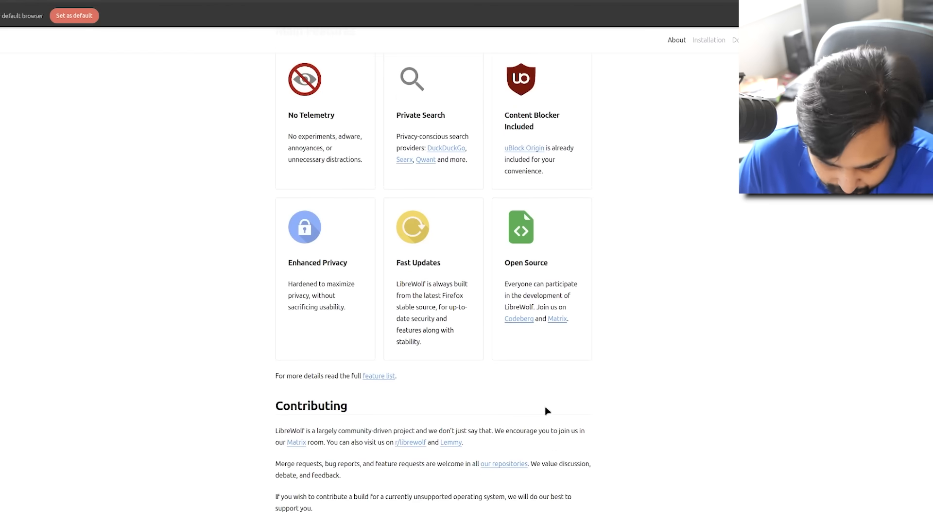
pyautogui.moveTo(476, 413)
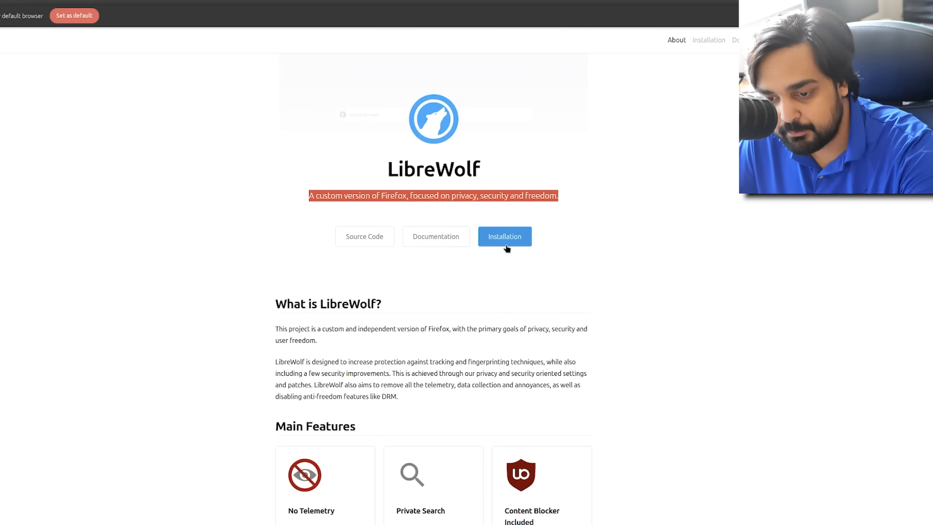
pyautogui.click(503, 236)
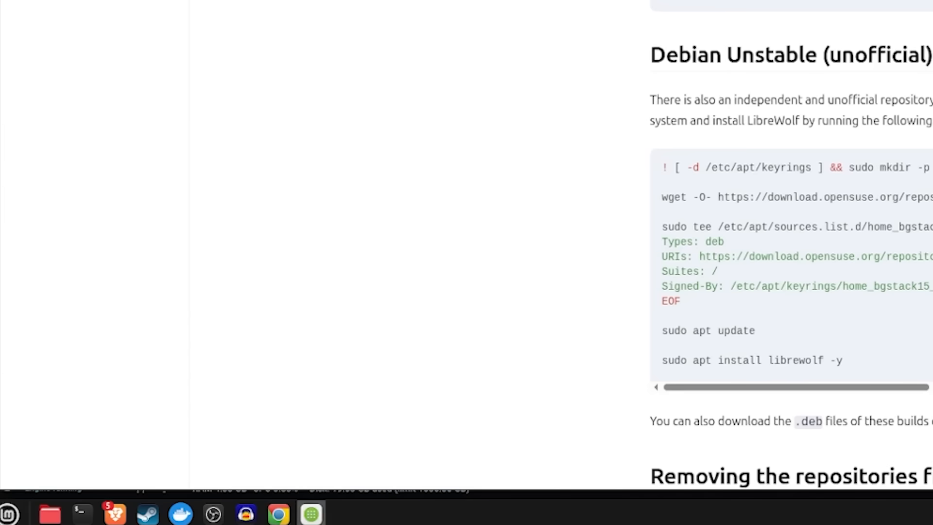
# Install the LibreWolf Flatpak from Software Manager, accepting its additional required packages
pyautogui.click(310, 513)
pyautogui.write('lo')
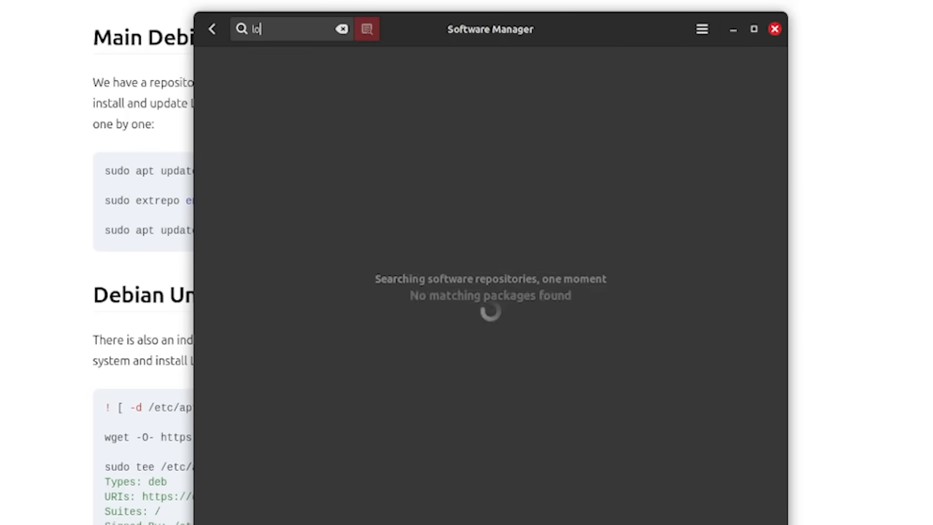
pyautogui.click(691, 61)
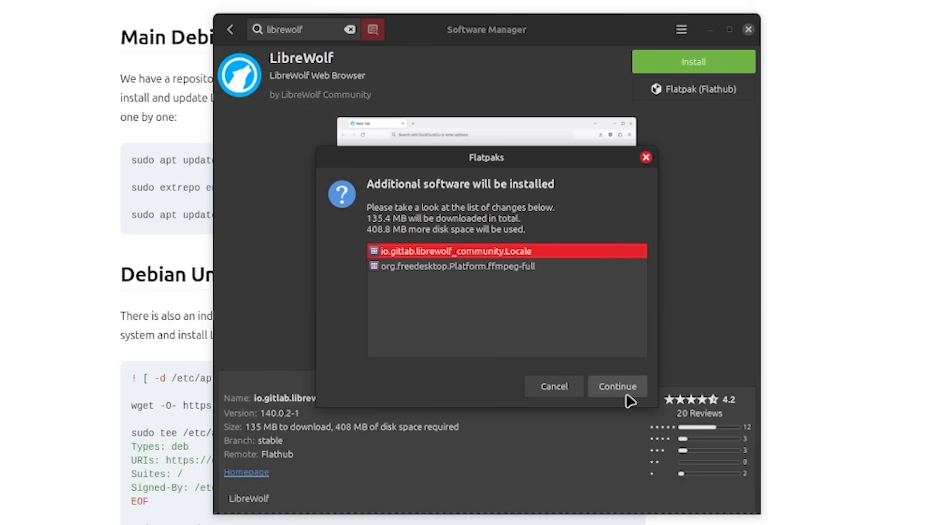
pyautogui.moveTo(622, 395)
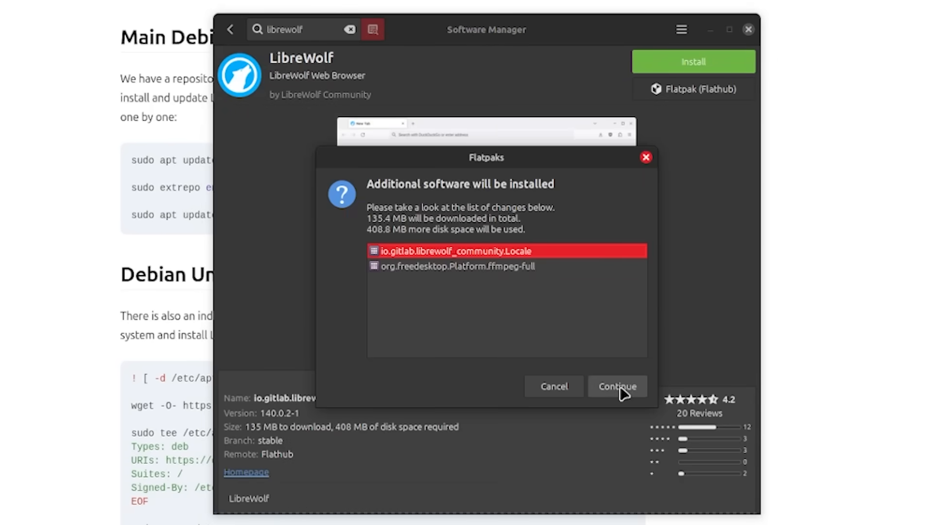
pyautogui.click(617, 385)
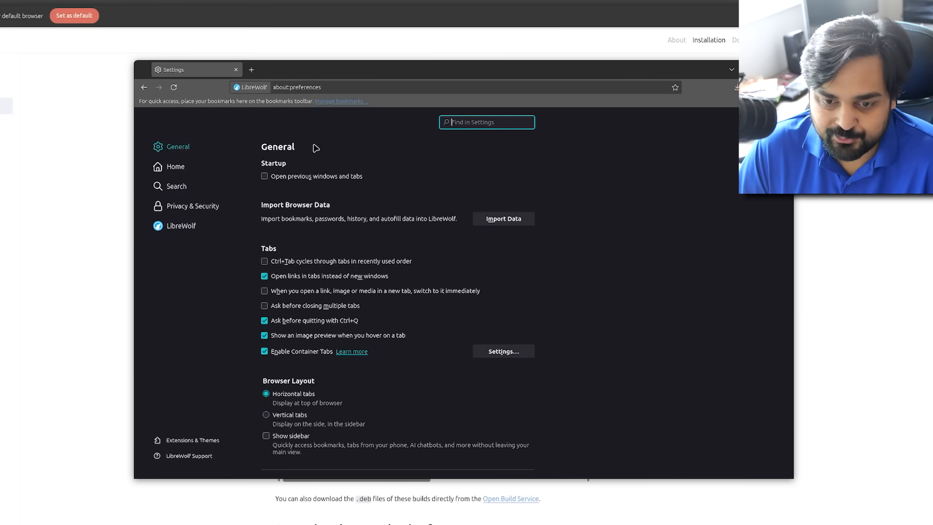
# Confirm DuckDuckGo is LibreWolf's default search engine and open the built-in uBlock Origin panel
pyautogui.click(176, 185)
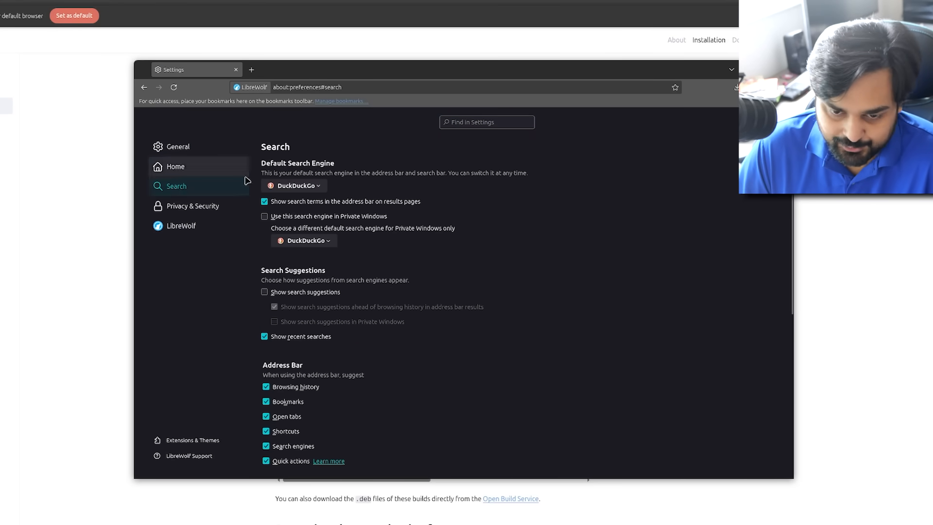
pyautogui.click(294, 185)
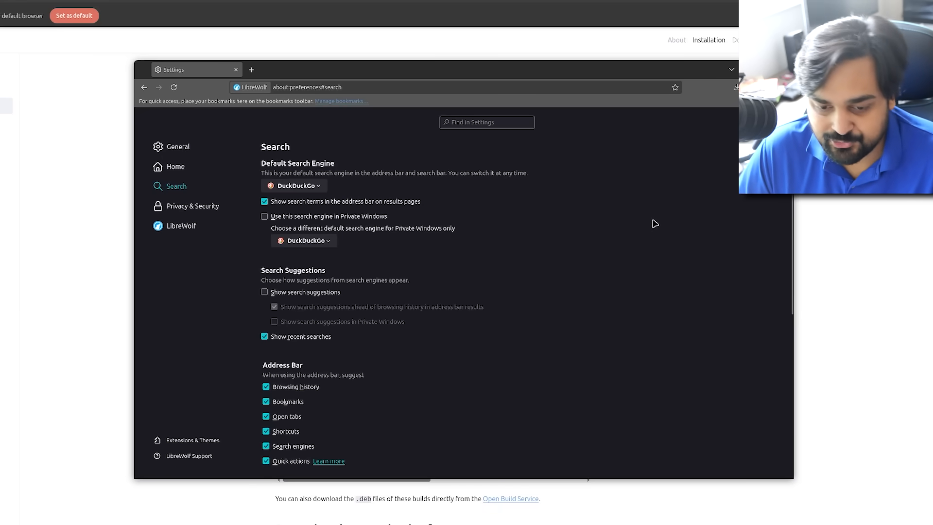
pyautogui.click(177, 146)
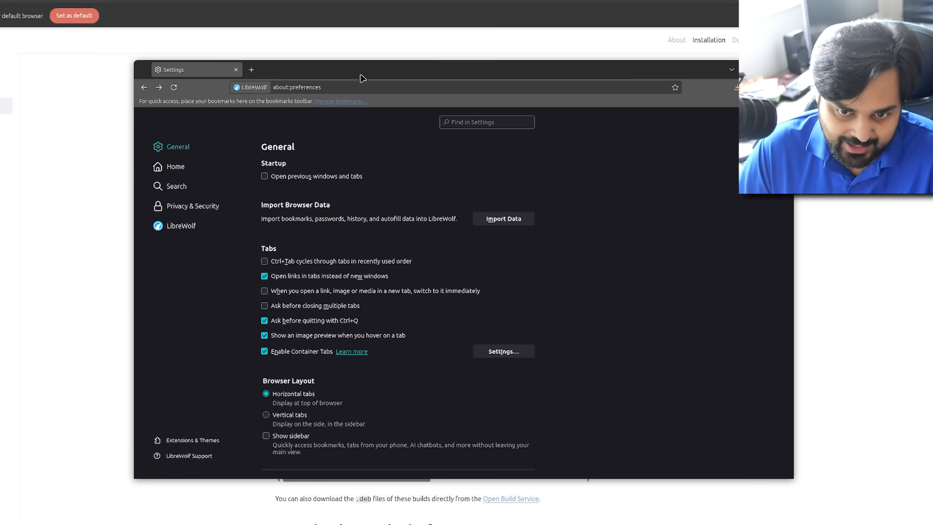
pyautogui.click(296, 87)
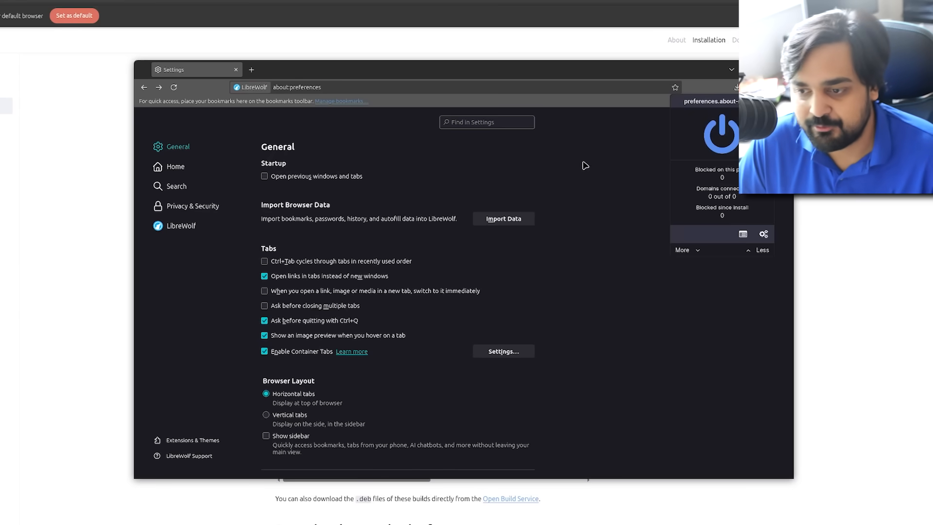
pyautogui.click(297, 87)
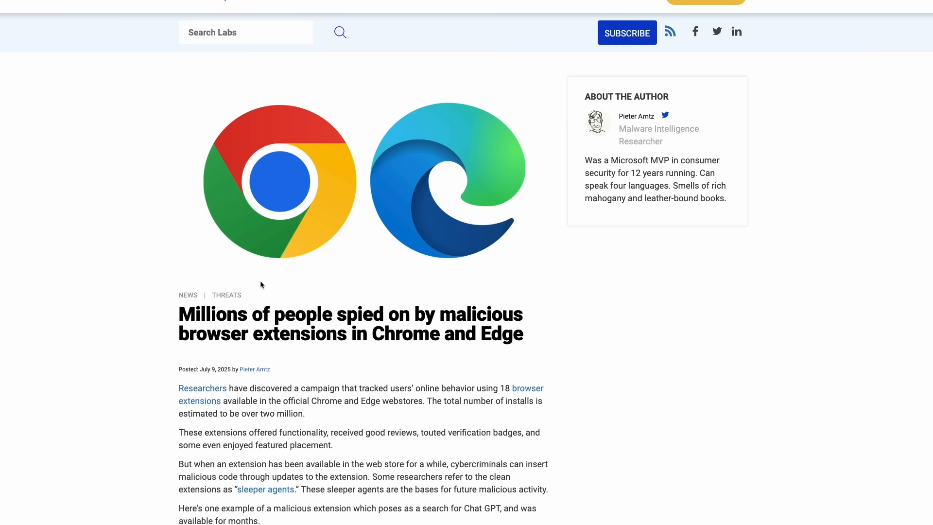
# Read the Malwarebytes article on malicious Chrome and Edge extensions through its What to do section
pyautogui.scroll(-3)
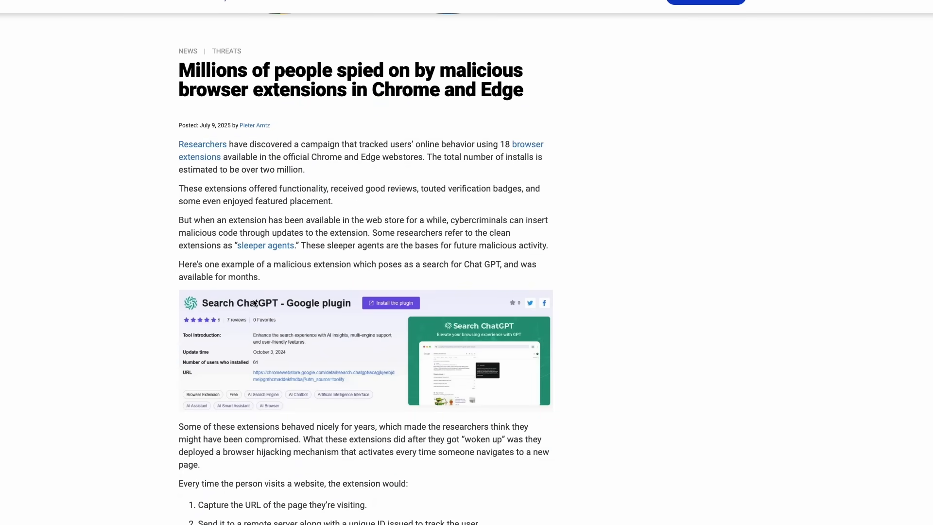
pyautogui.scroll(-3)
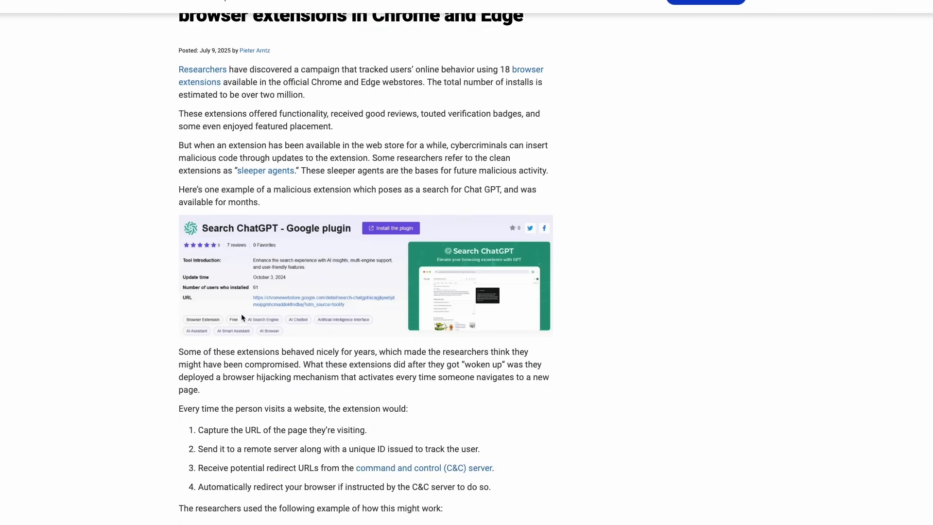
pyautogui.scroll(-3)
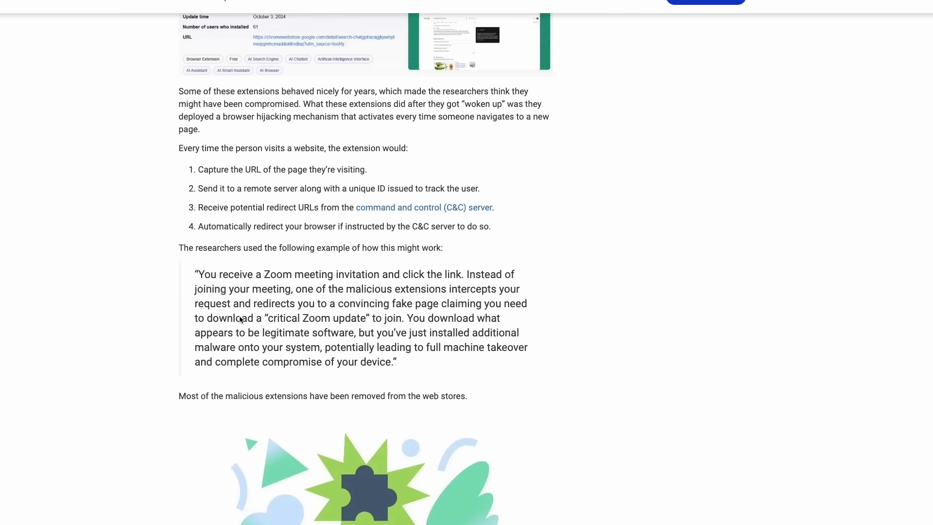
pyautogui.scroll(-3)
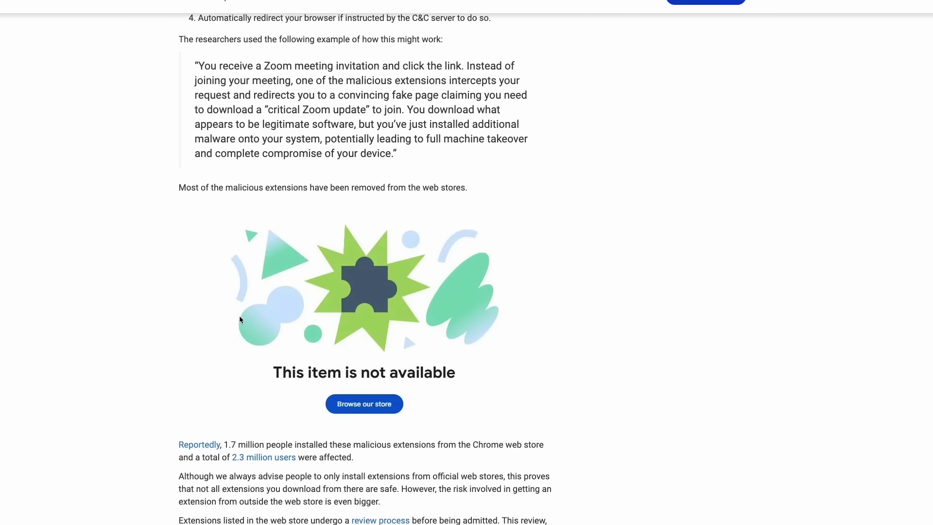
pyautogui.scroll(-3)
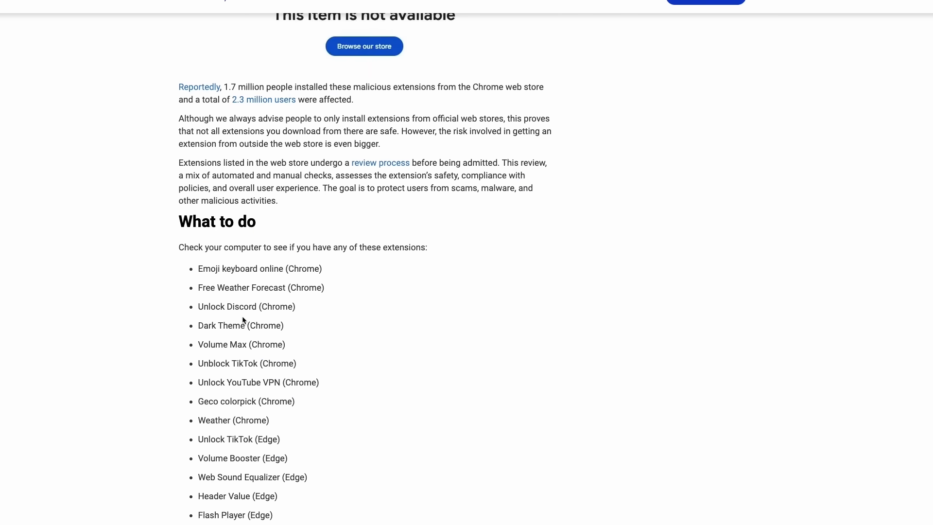
pyautogui.scroll(-3)
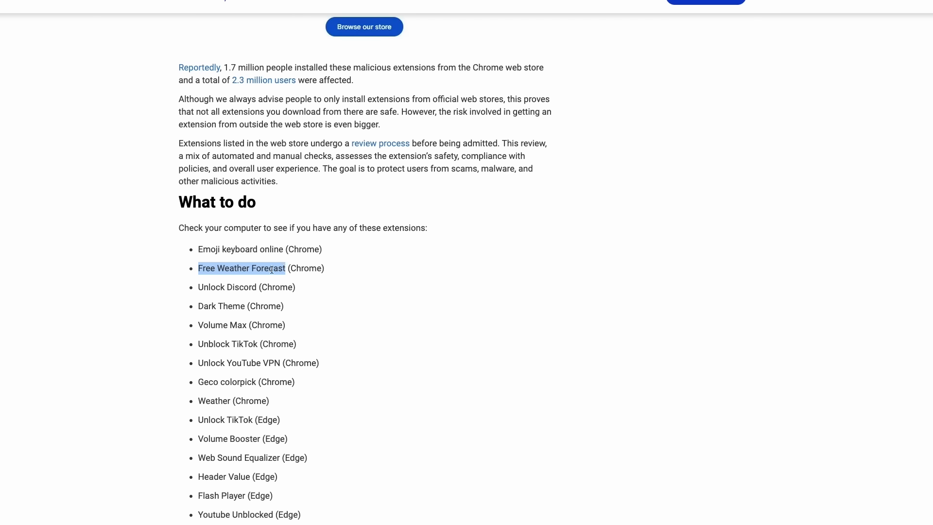
pyautogui.doubleClick(221, 306)
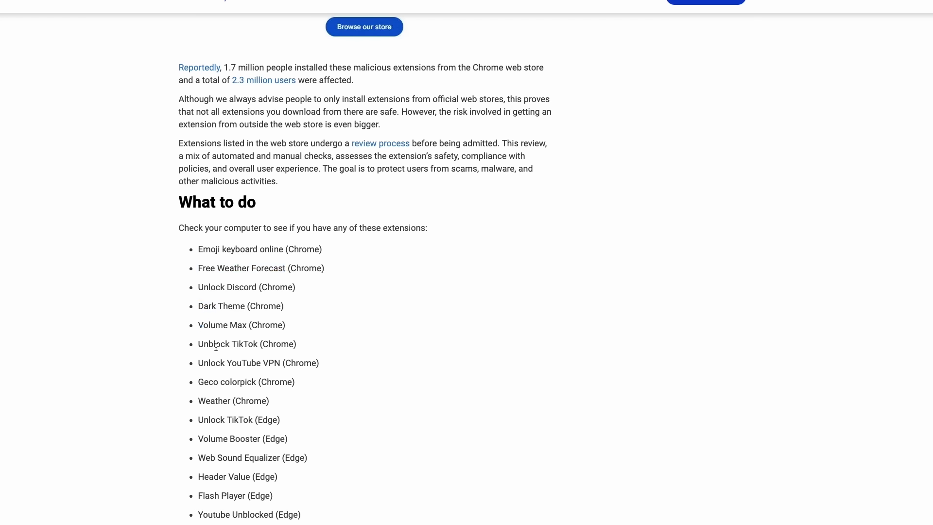
pyautogui.moveTo(225, 379)
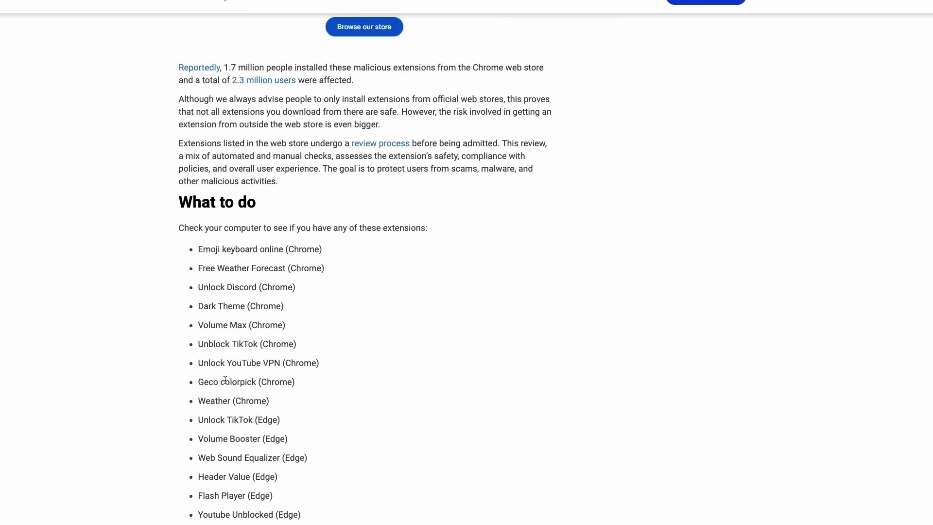
# Review the article's list of malicious extension IDs and domains
pyautogui.scroll(-3)
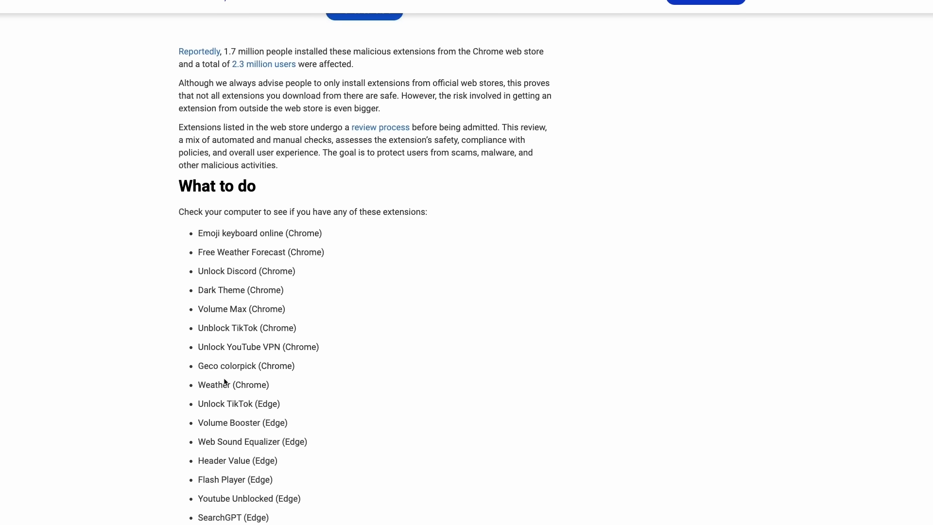
pyautogui.scroll(-3)
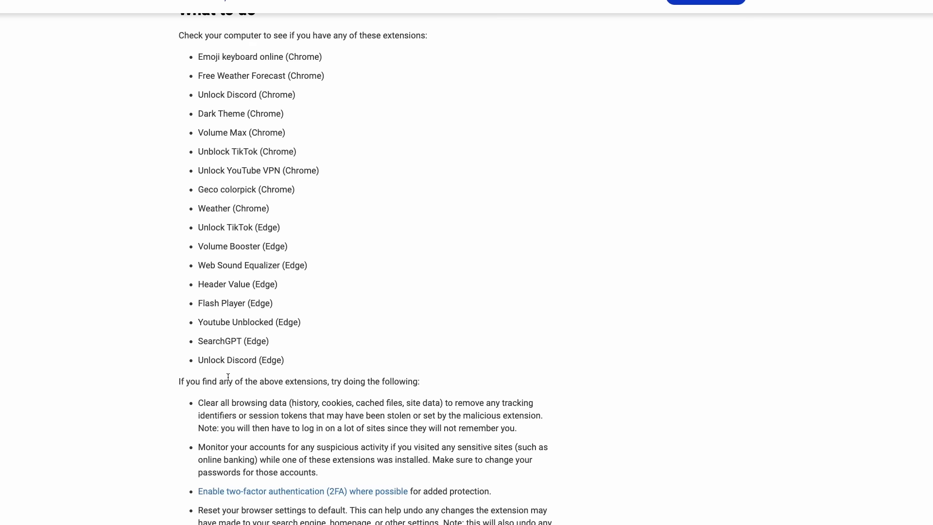
pyautogui.scroll(-3)
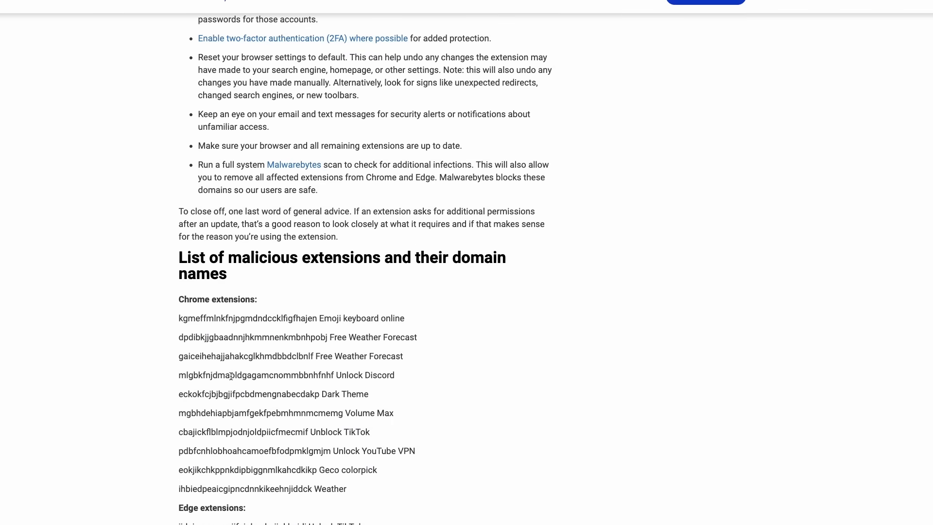
pyautogui.scroll(-3)
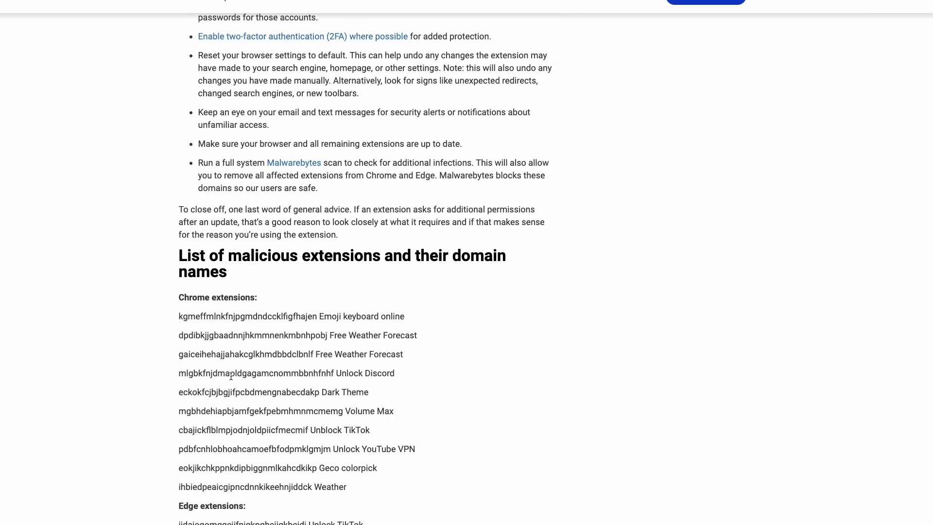
pyautogui.scroll(-3)
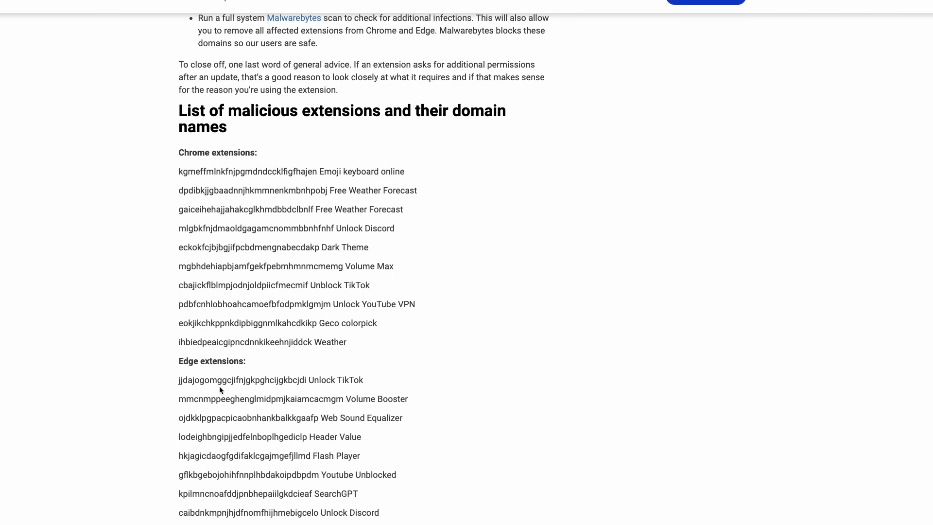
pyautogui.scroll(-3)
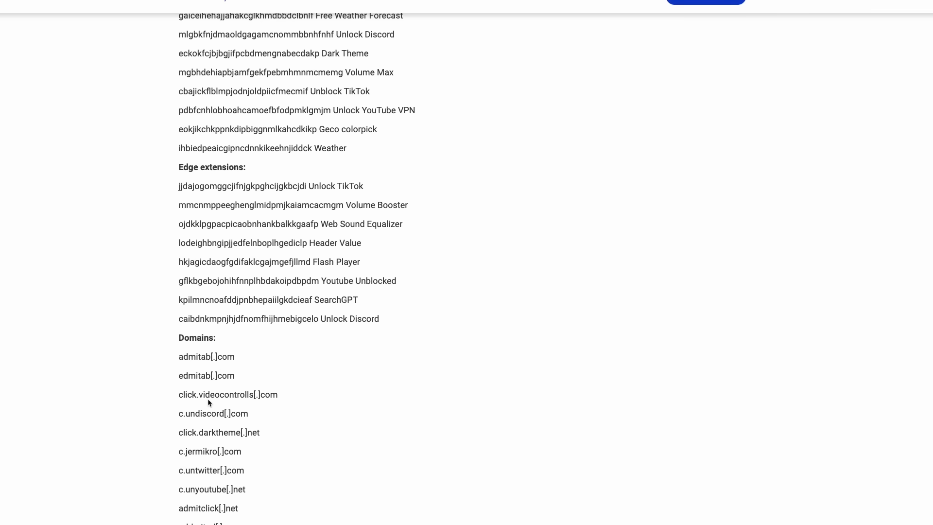
pyautogui.scroll(-3)
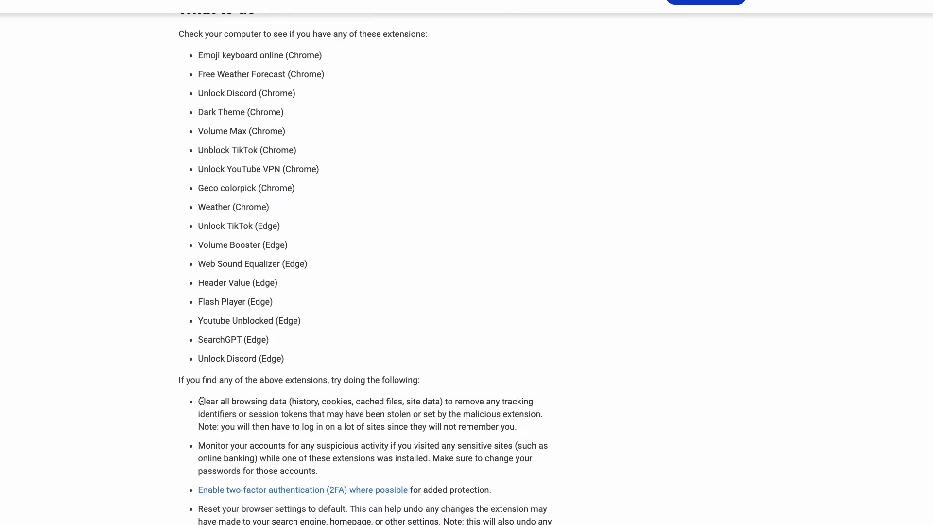
pyautogui.scroll(3)
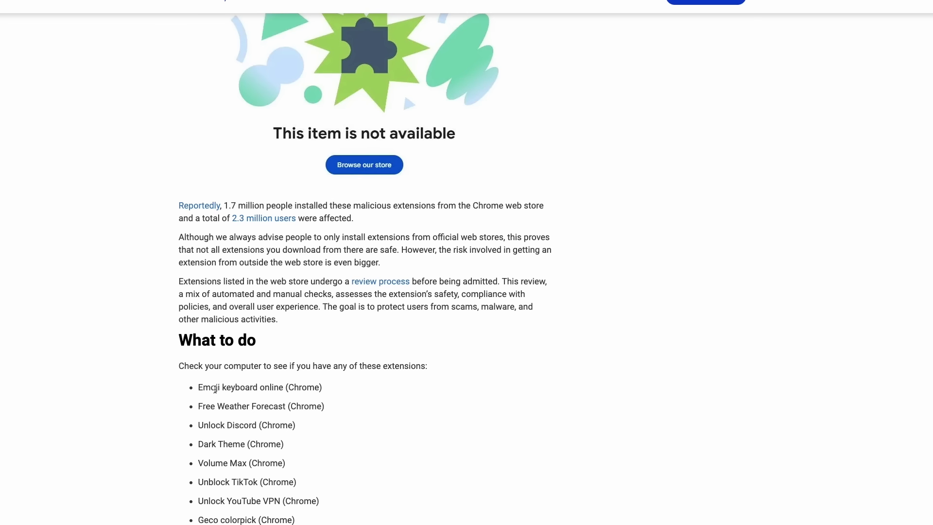
pyautogui.moveTo(214, 386)
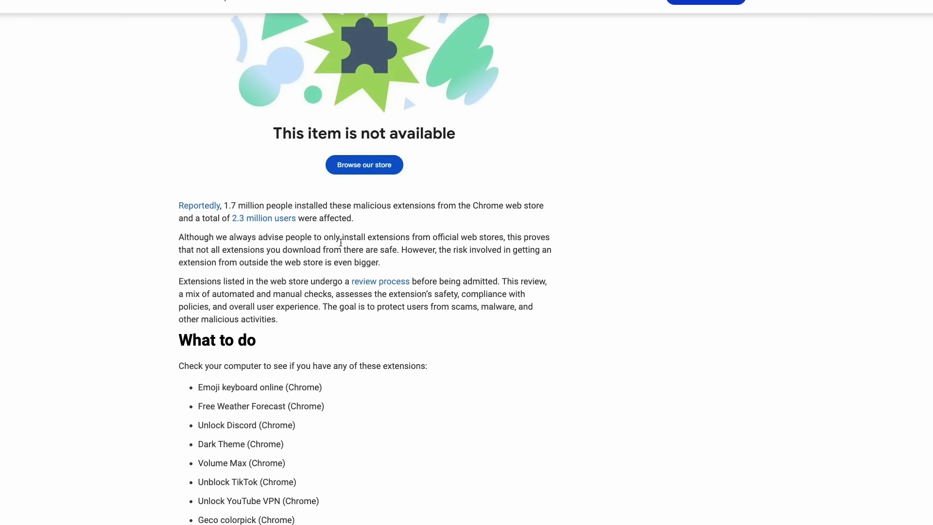
pyautogui.scroll(-3)
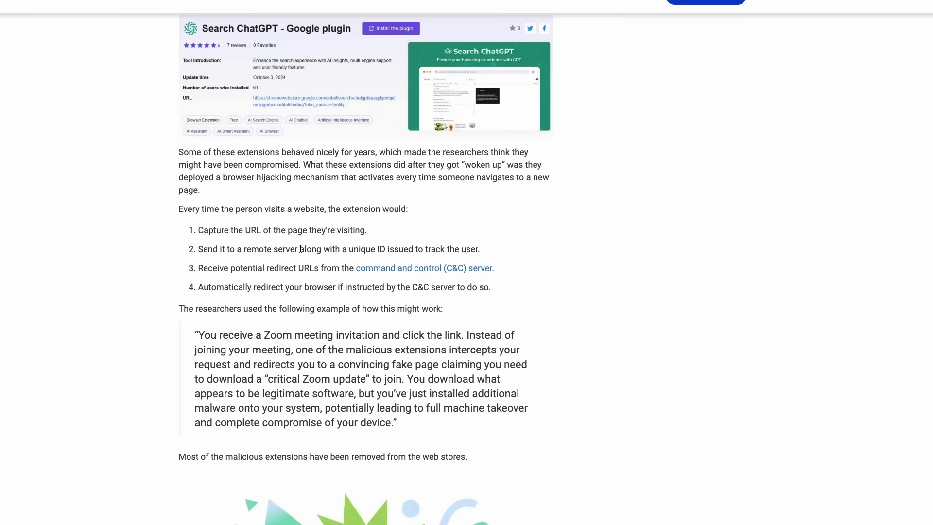
pyautogui.scroll(3)
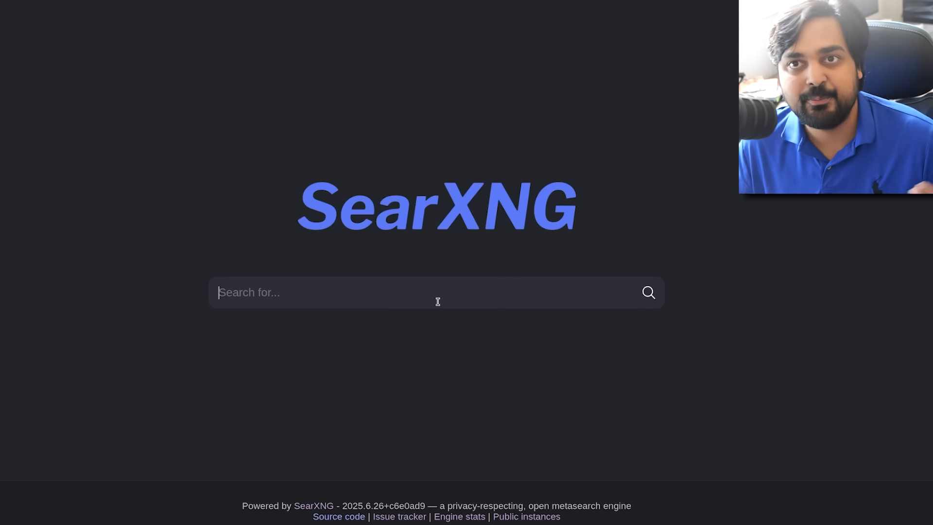
# Search SearXNG for 'why is manifest v3 not safe or private'
pyautogui.write('why is manifest v3 not')
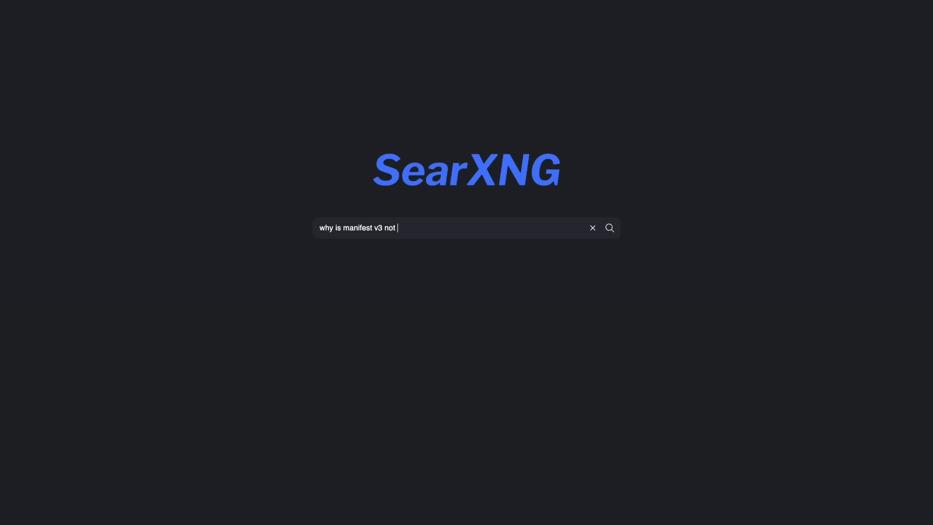
pyautogui.write('safe or pr')
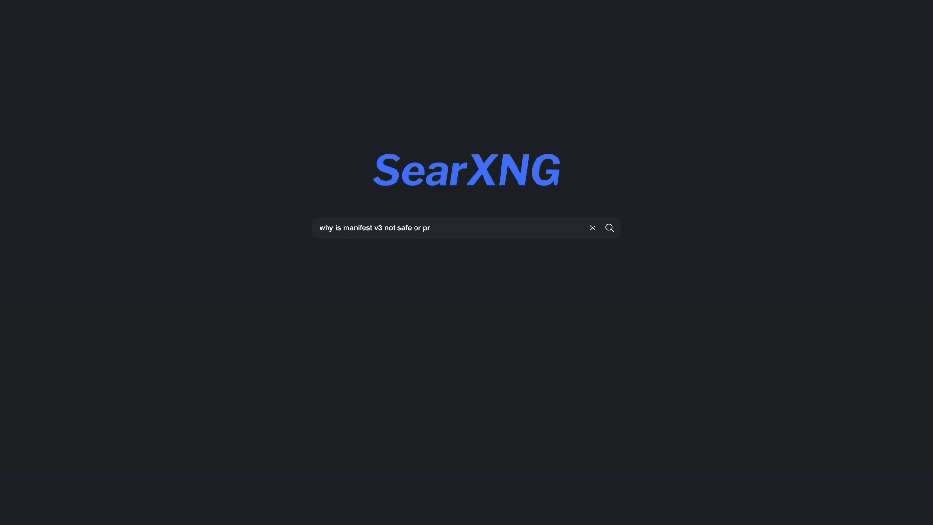
pyautogui.write('ivate')
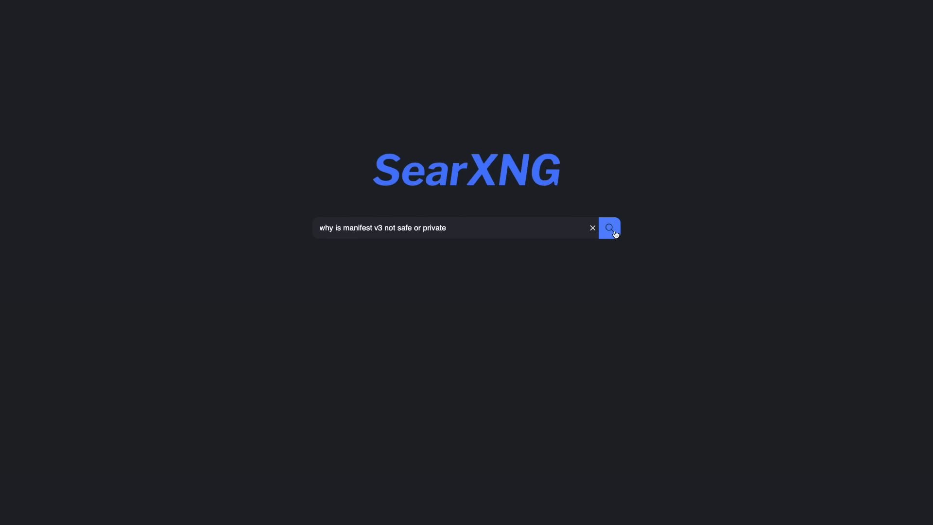
pyautogui.click(609, 227)
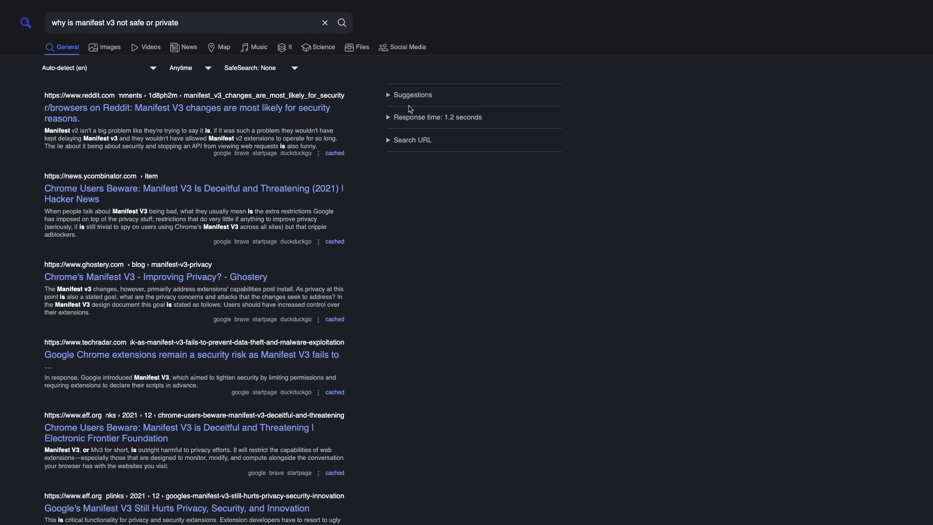
pyautogui.moveTo(435, 125)
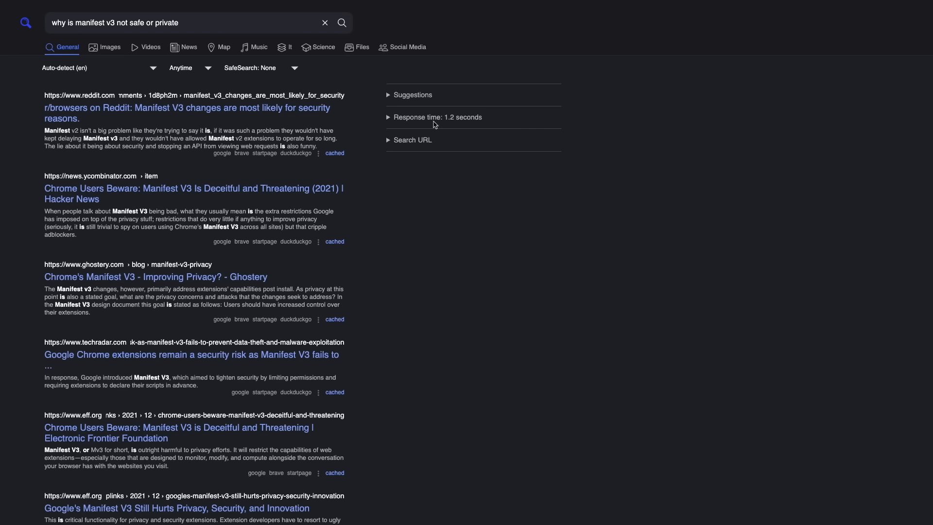
pyautogui.moveTo(258, 131)
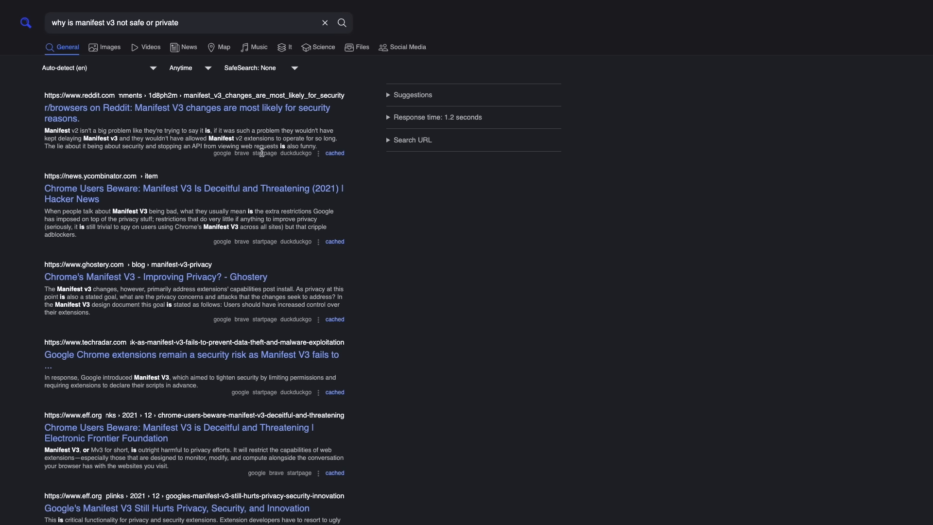
pyautogui.moveTo(266, 130)
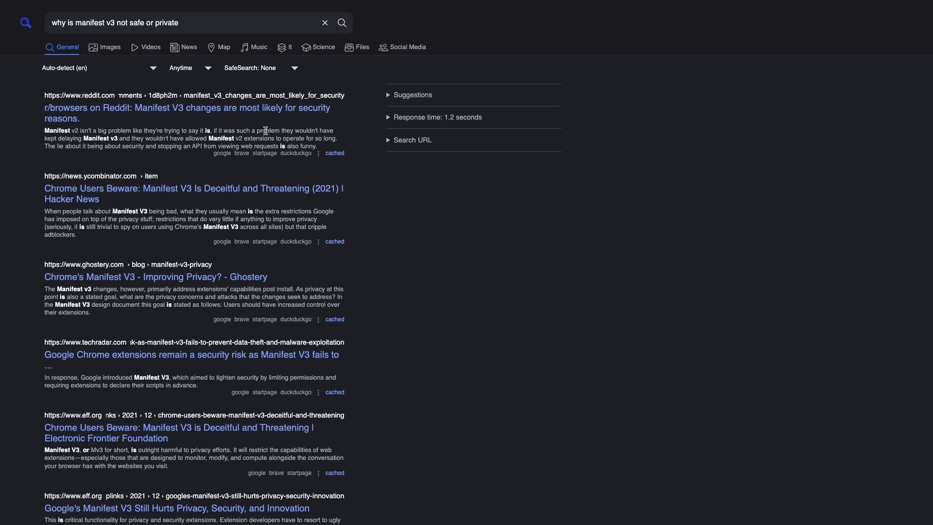
pyautogui.moveTo(203, 52)
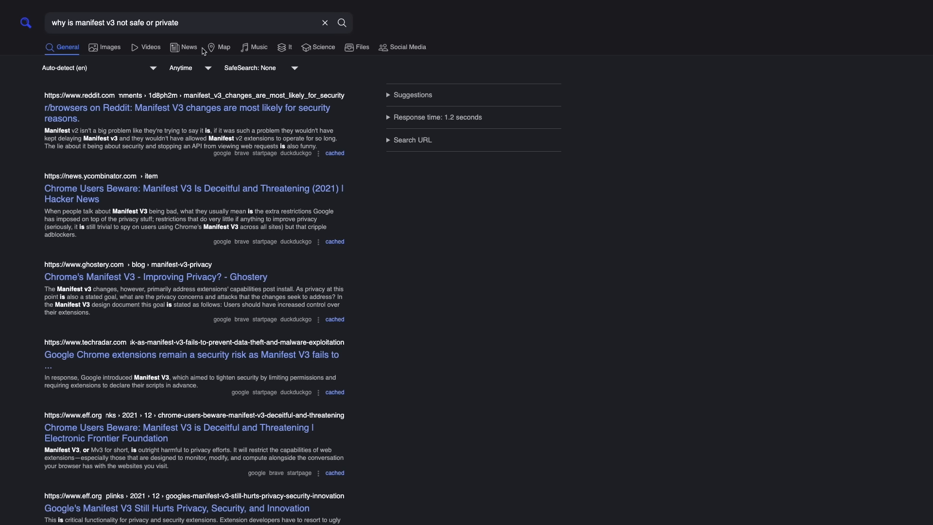
# Restrict results to Last week, check Images and News, then return to General results
pyautogui.click(190, 68)
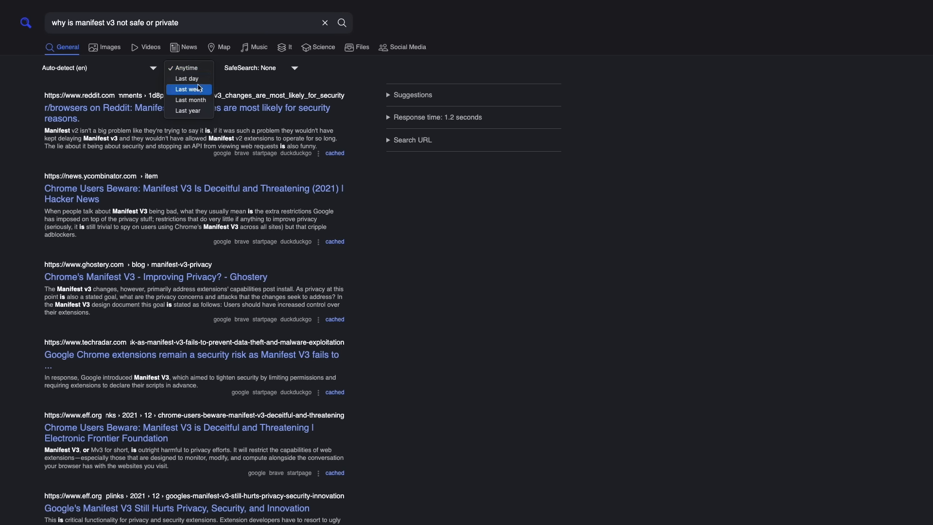
pyautogui.click(186, 88)
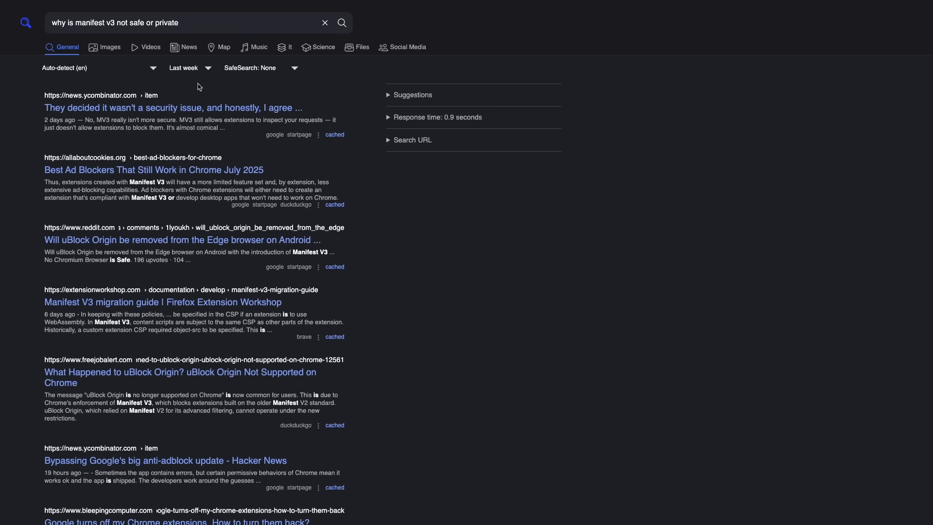
pyautogui.moveTo(191, 87)
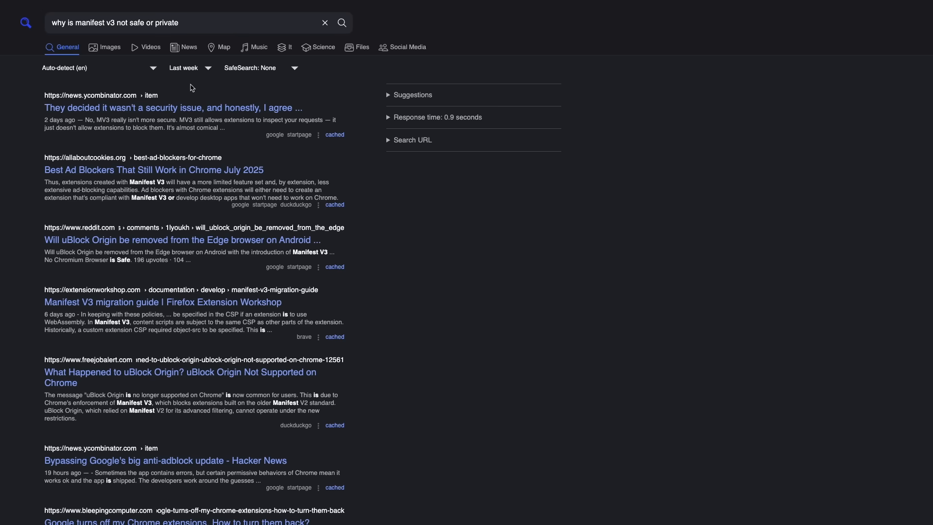
pyautogui.moveTo(113, 52)
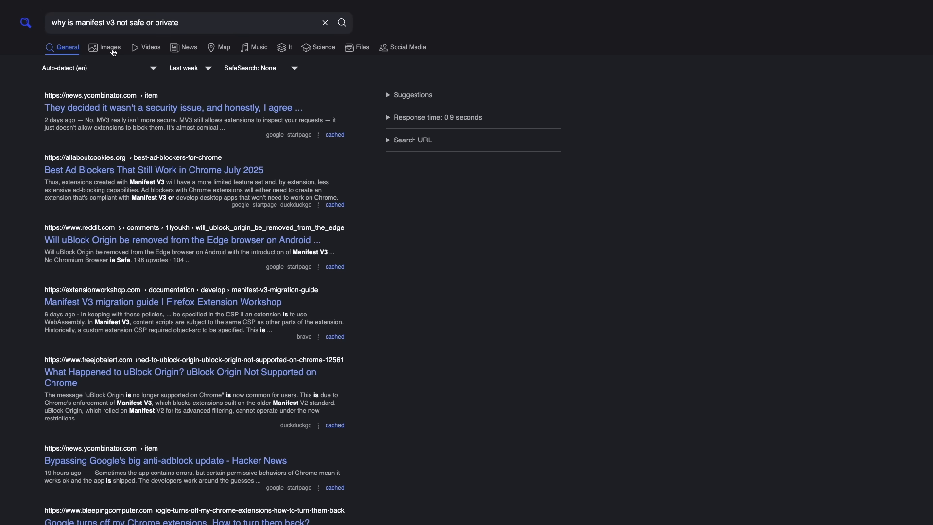
pyautogui.click(110, 47)
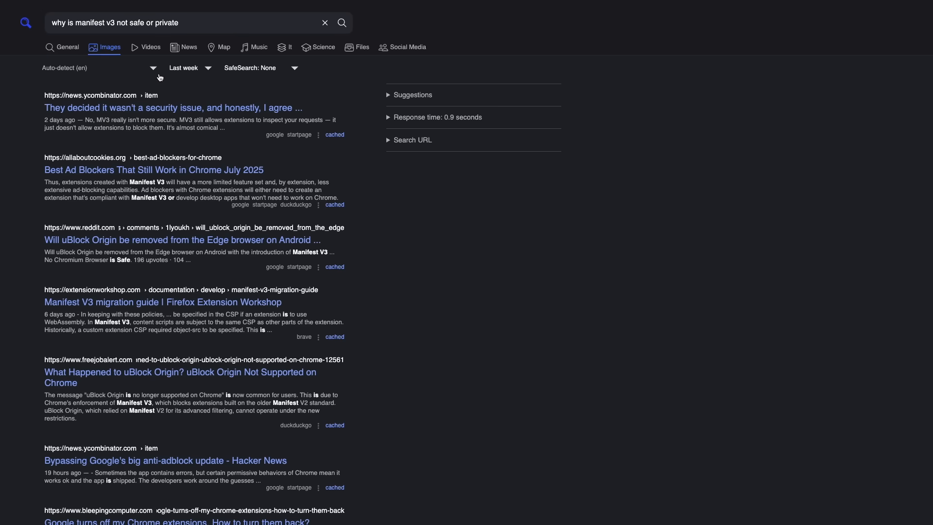
pyautogui.click(188, 48)
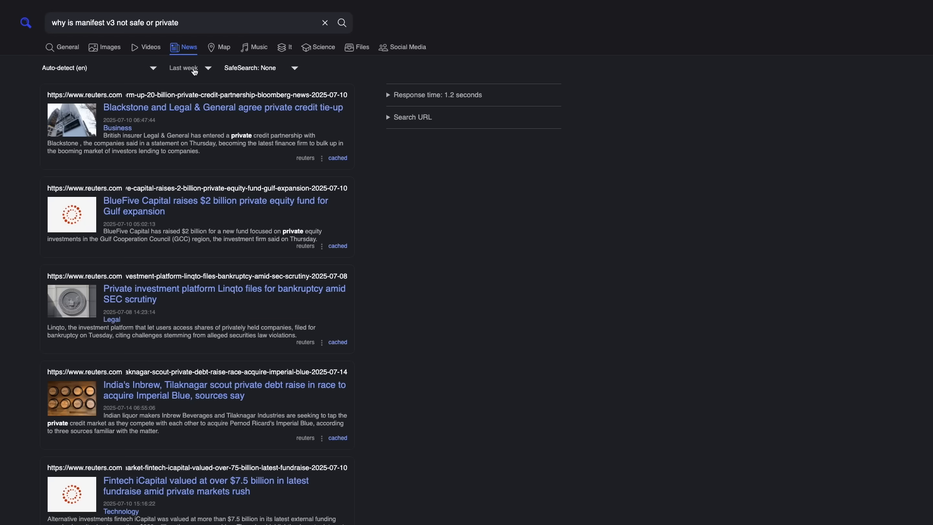
pyautogui.click(68, 47)
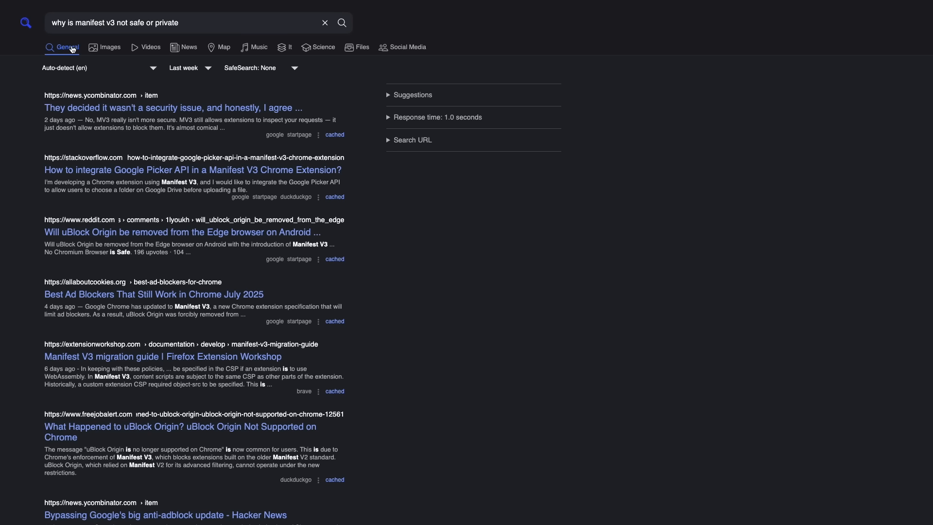
pyautogui.moveTo(72, 101)
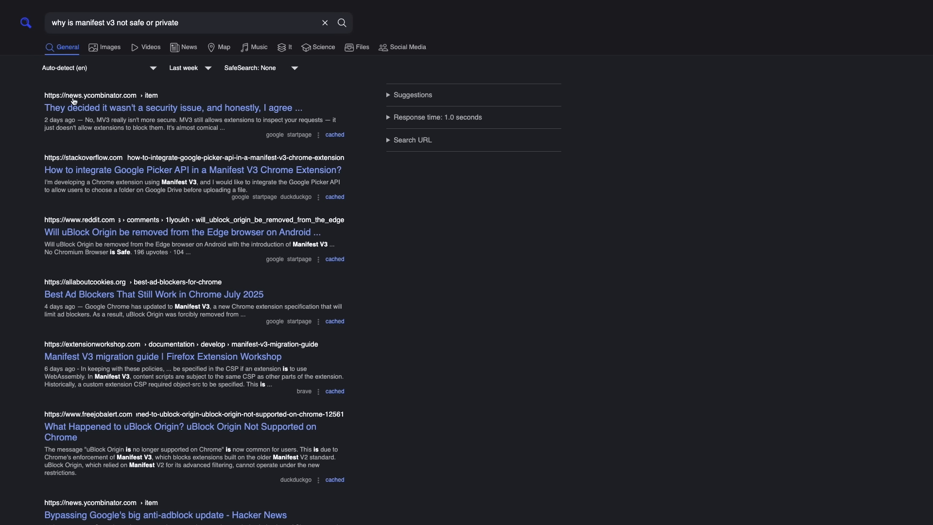
pyautogui.moveTo(70, 97)
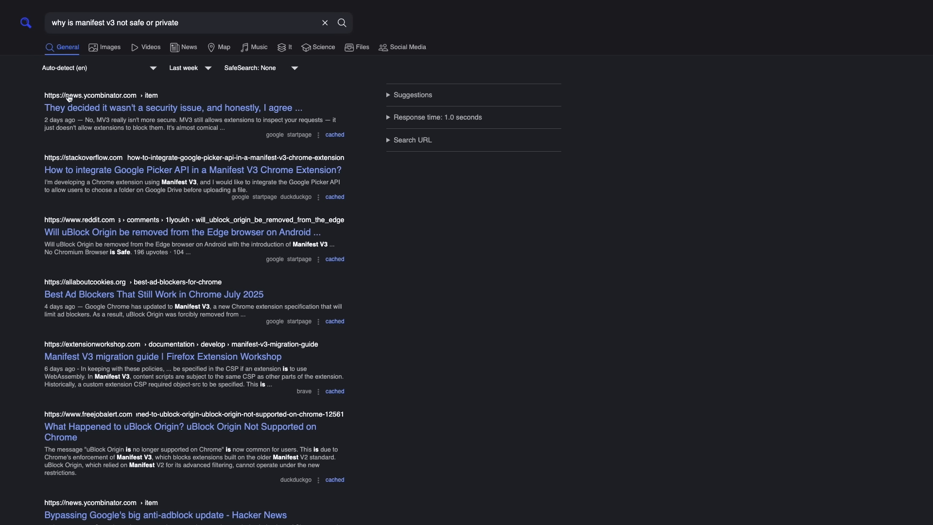
pyautogui.moveTo(68, 99)
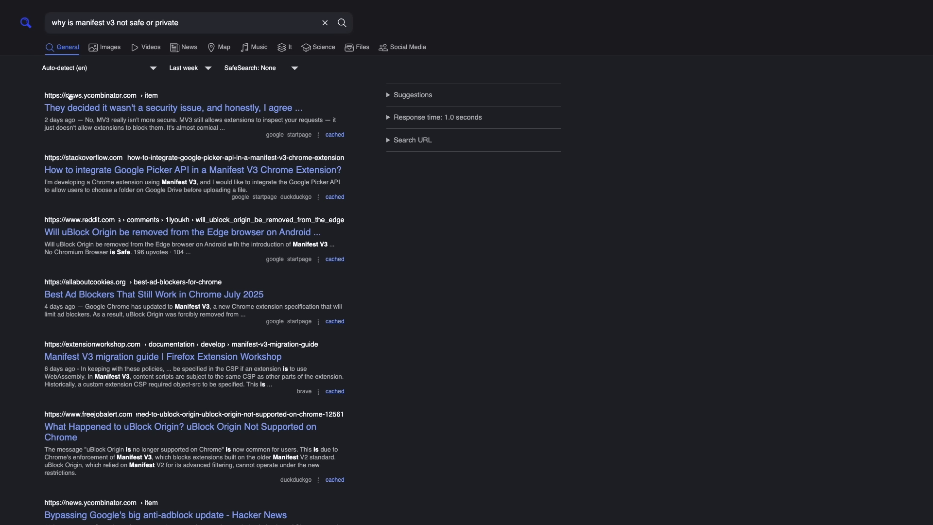